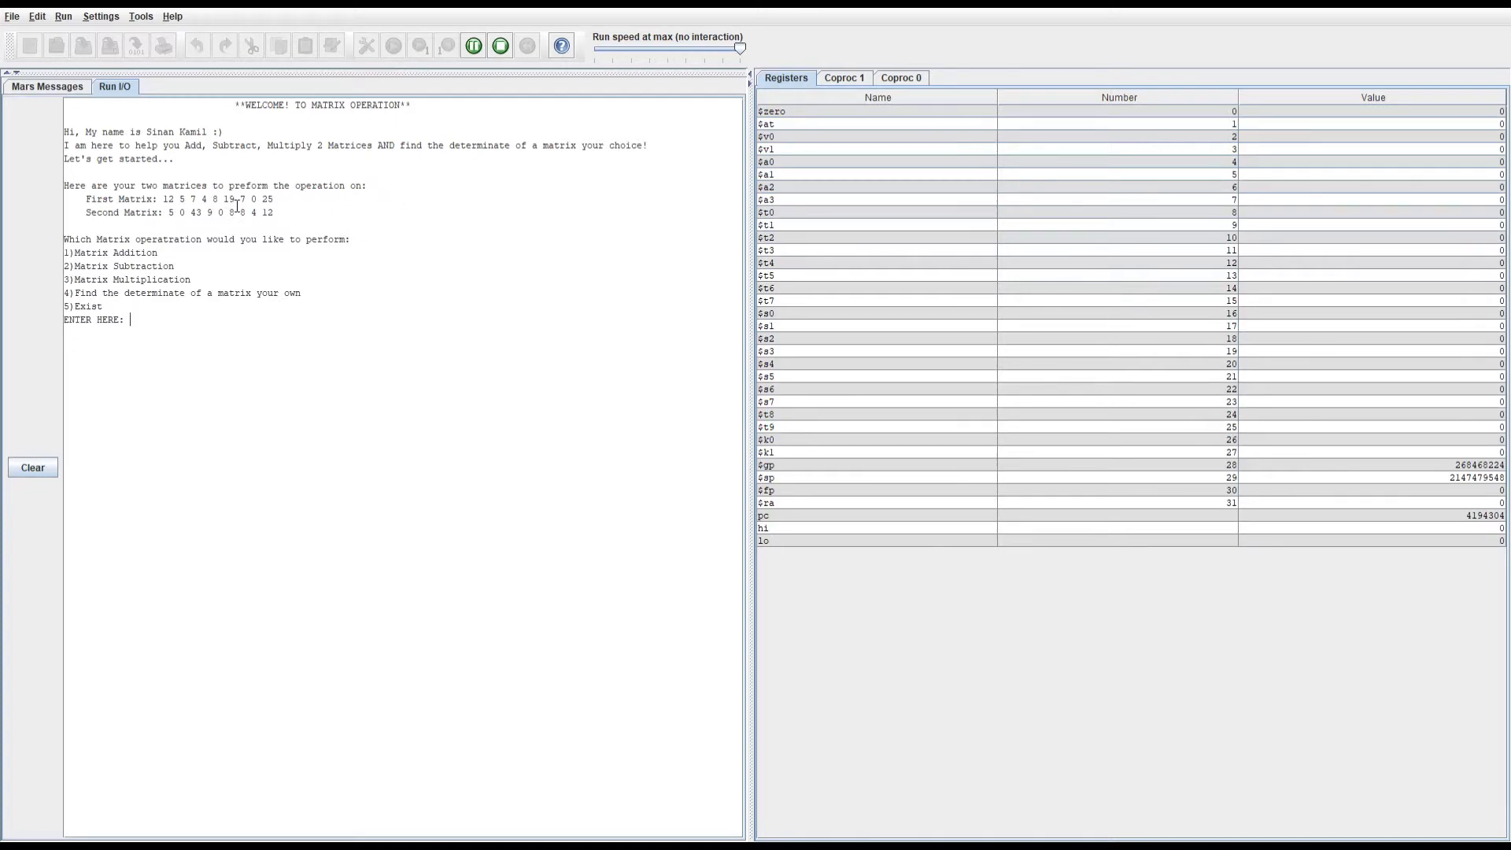
{"action": "mouse_move", "coordinate": [227, 200]}
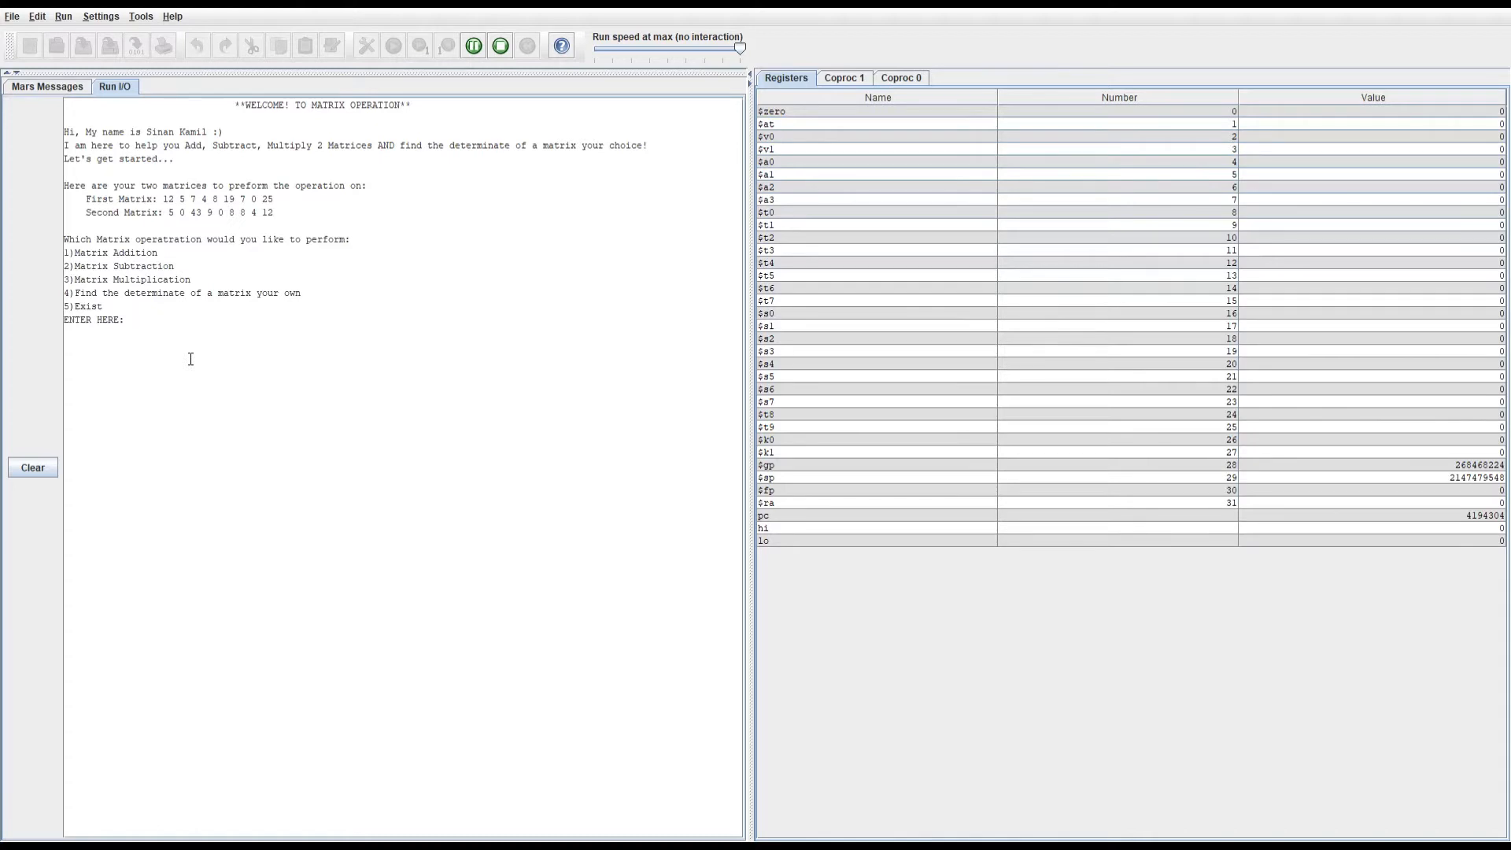
{"action": "type", "text": "1"}
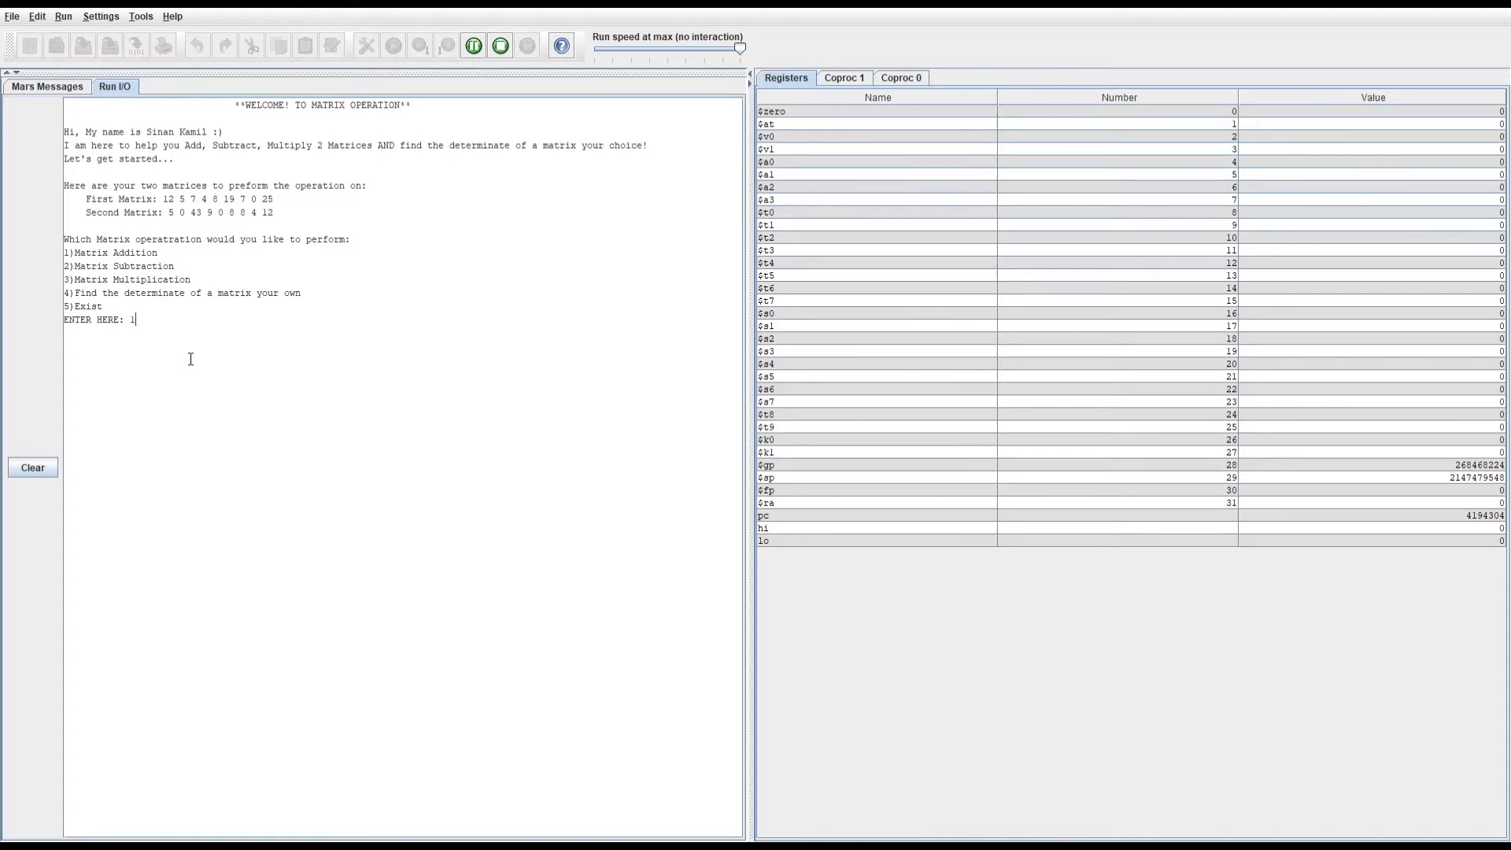
{"action": "key", "text": "enter"}
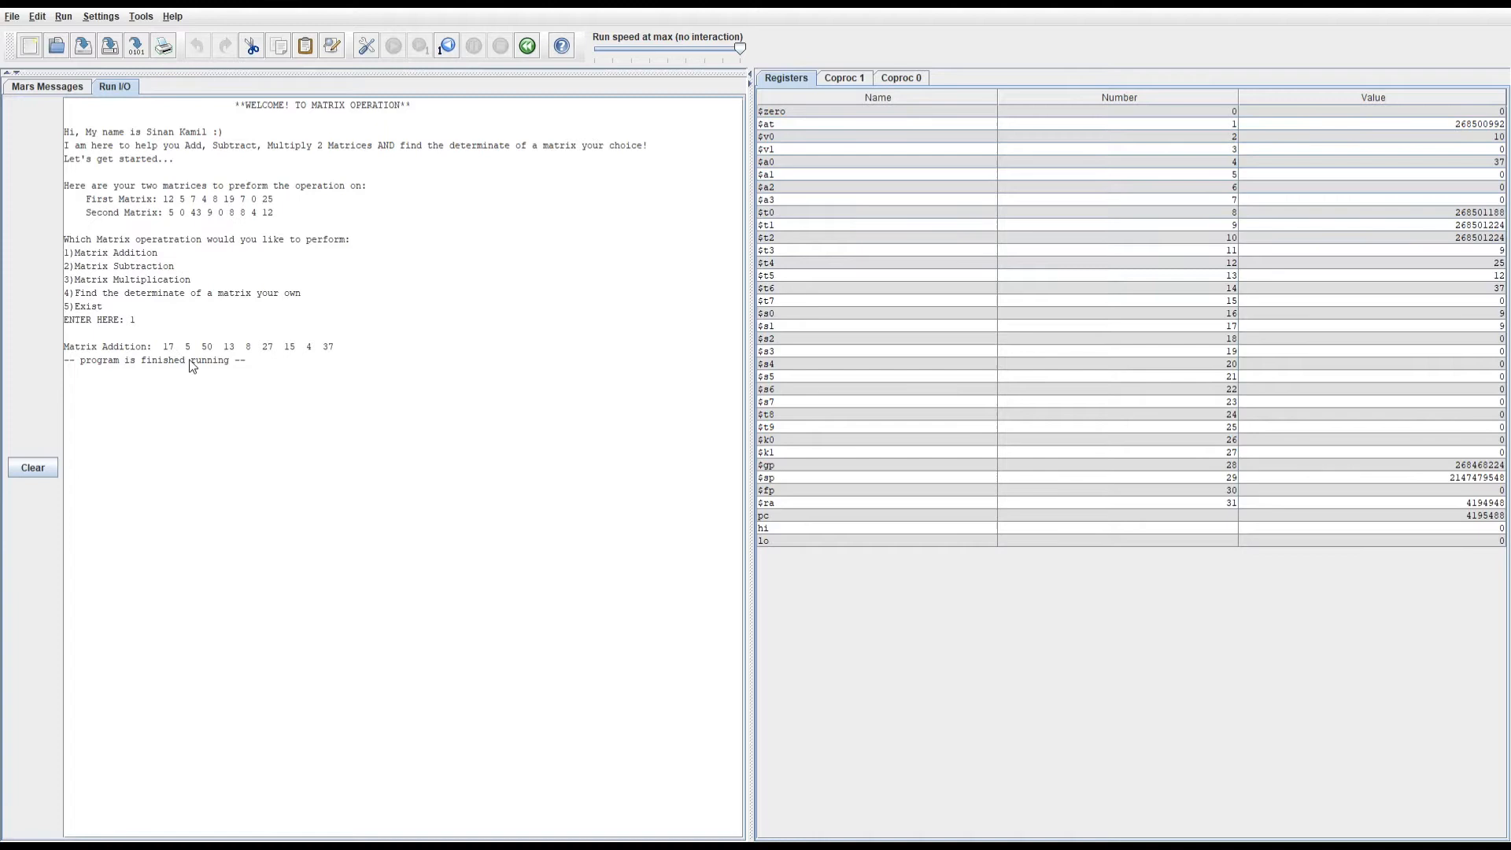
{"action": "mouse_move", "coordinate": [172, 362]}
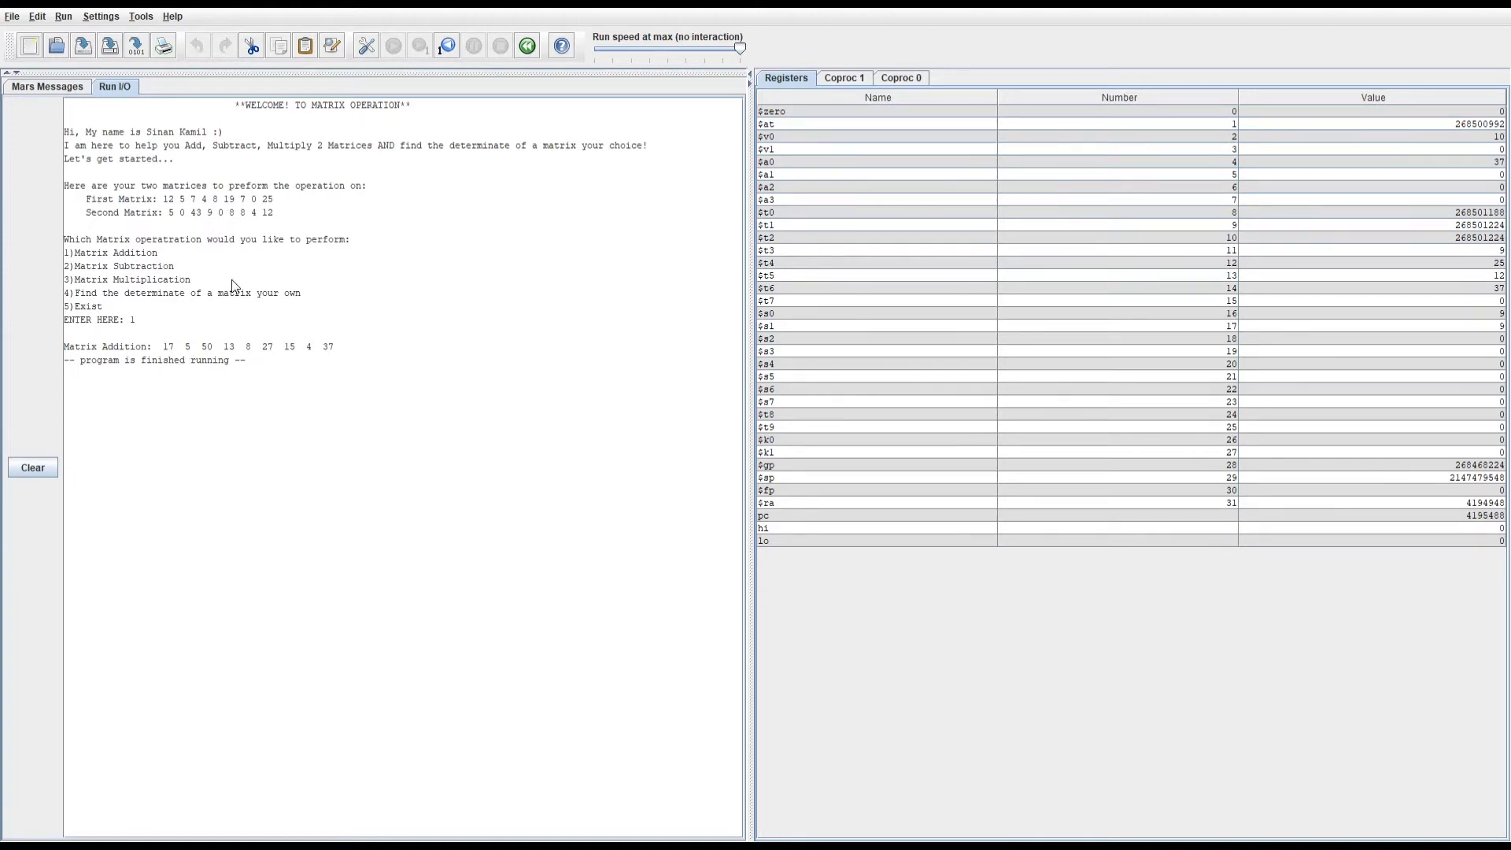
{"action": "mouse_move", "coordinate": [485, 255]}
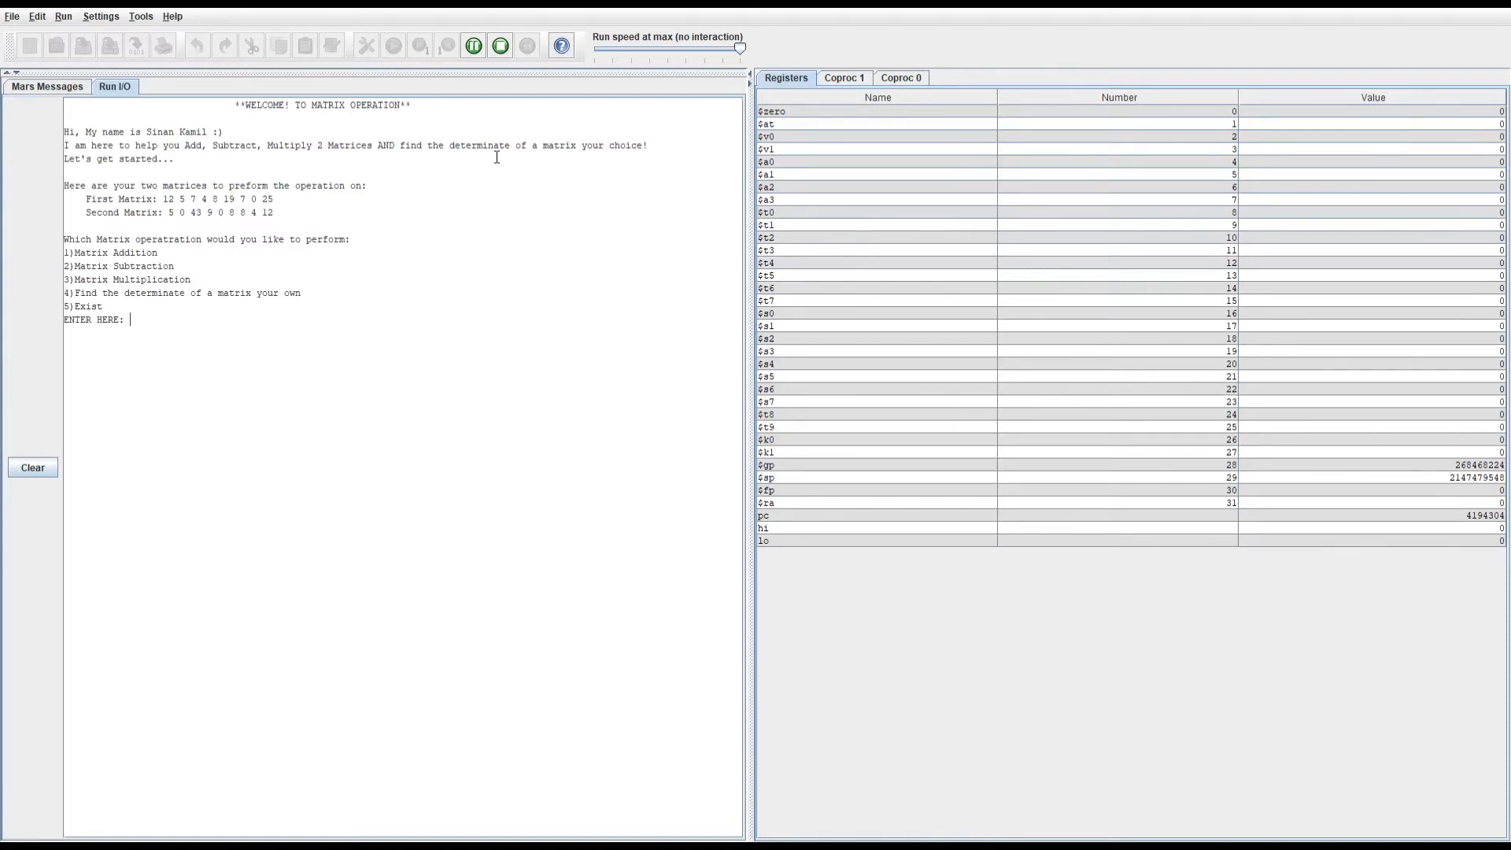
Step: Enter choice 2 for the Matrix Difference, then reset the program and clear the output
{"action": "type", "text": "2"}
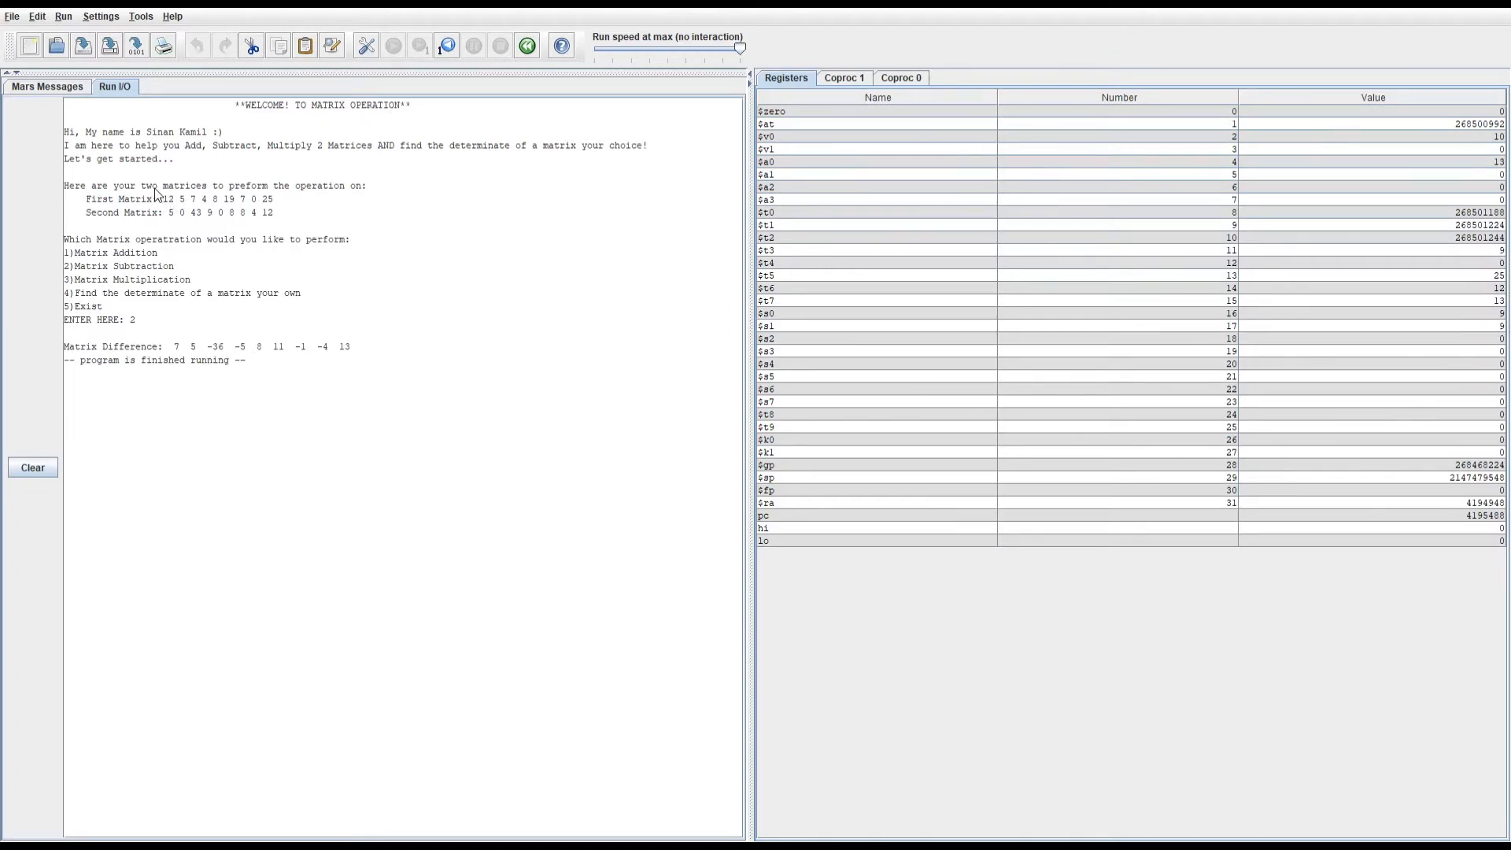
{"action": "mouse_move", "coordinate": [209, 368]}
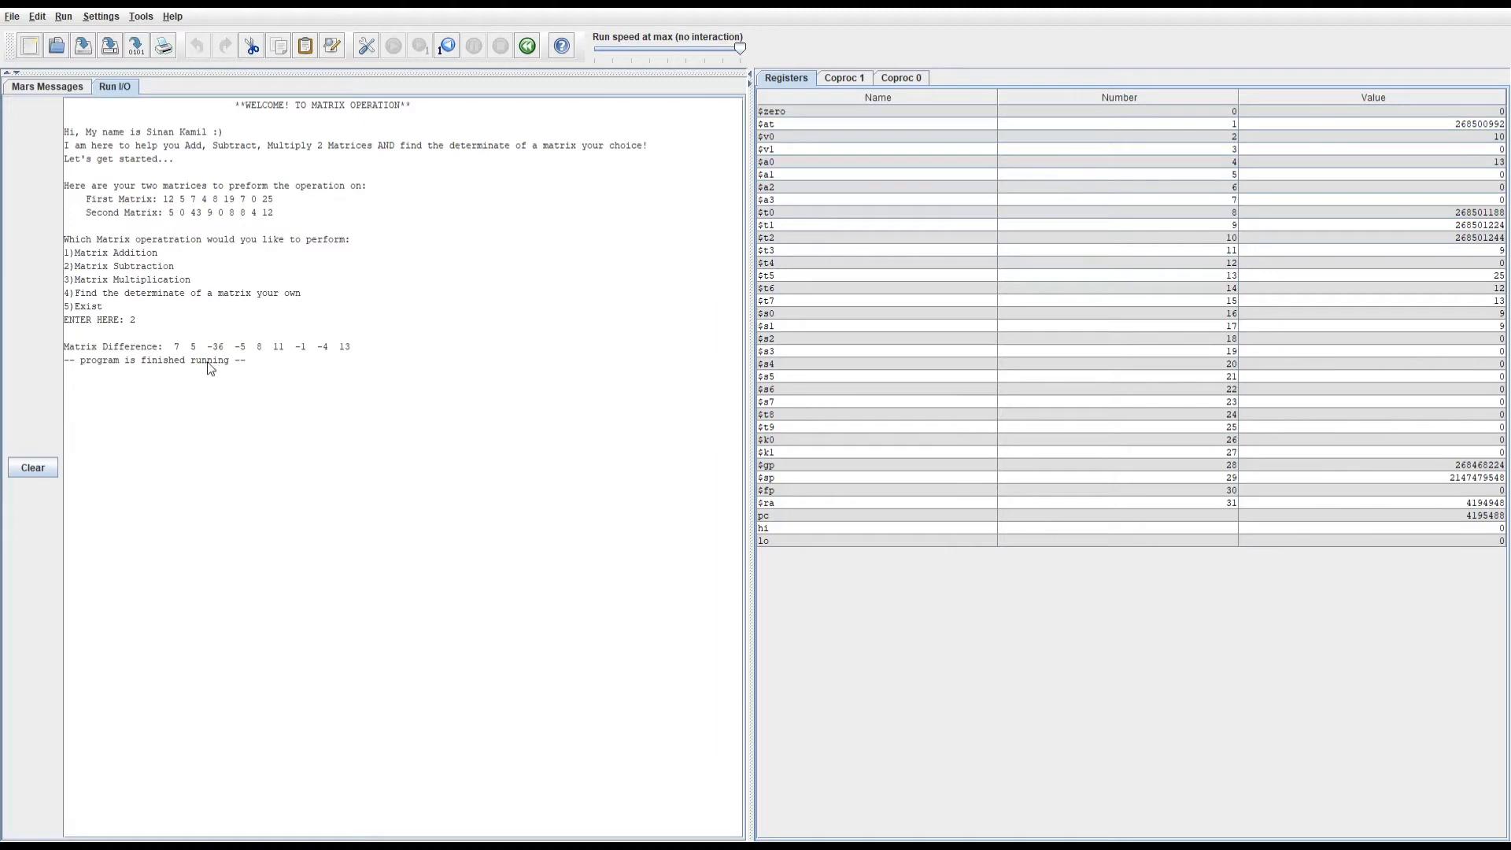
{"action": "mouse_move", "coordinate": [178, 363]}
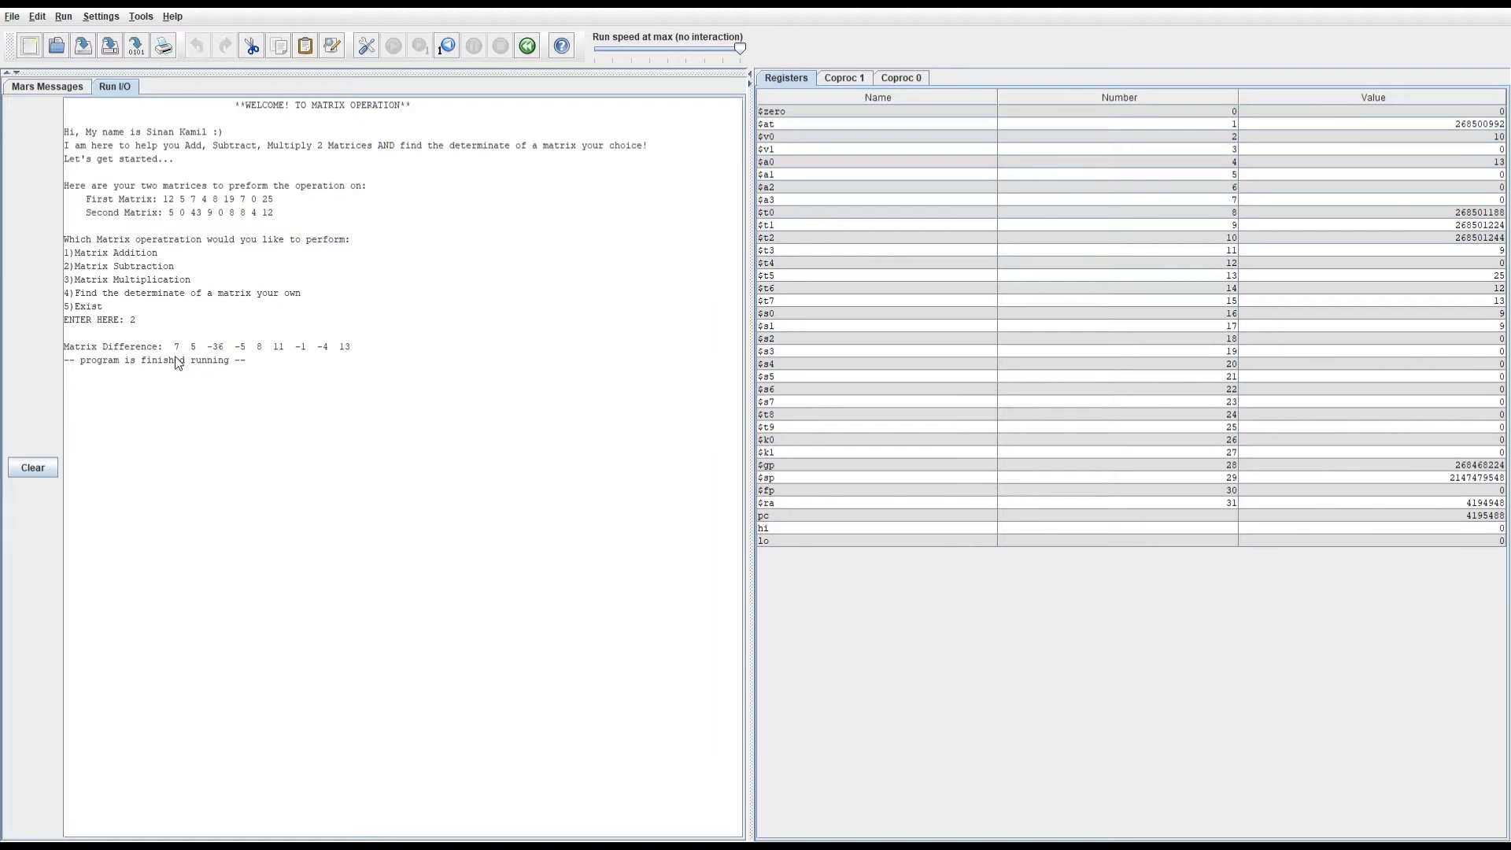
{"action": "left_click", "coordinate": [526, 45]}
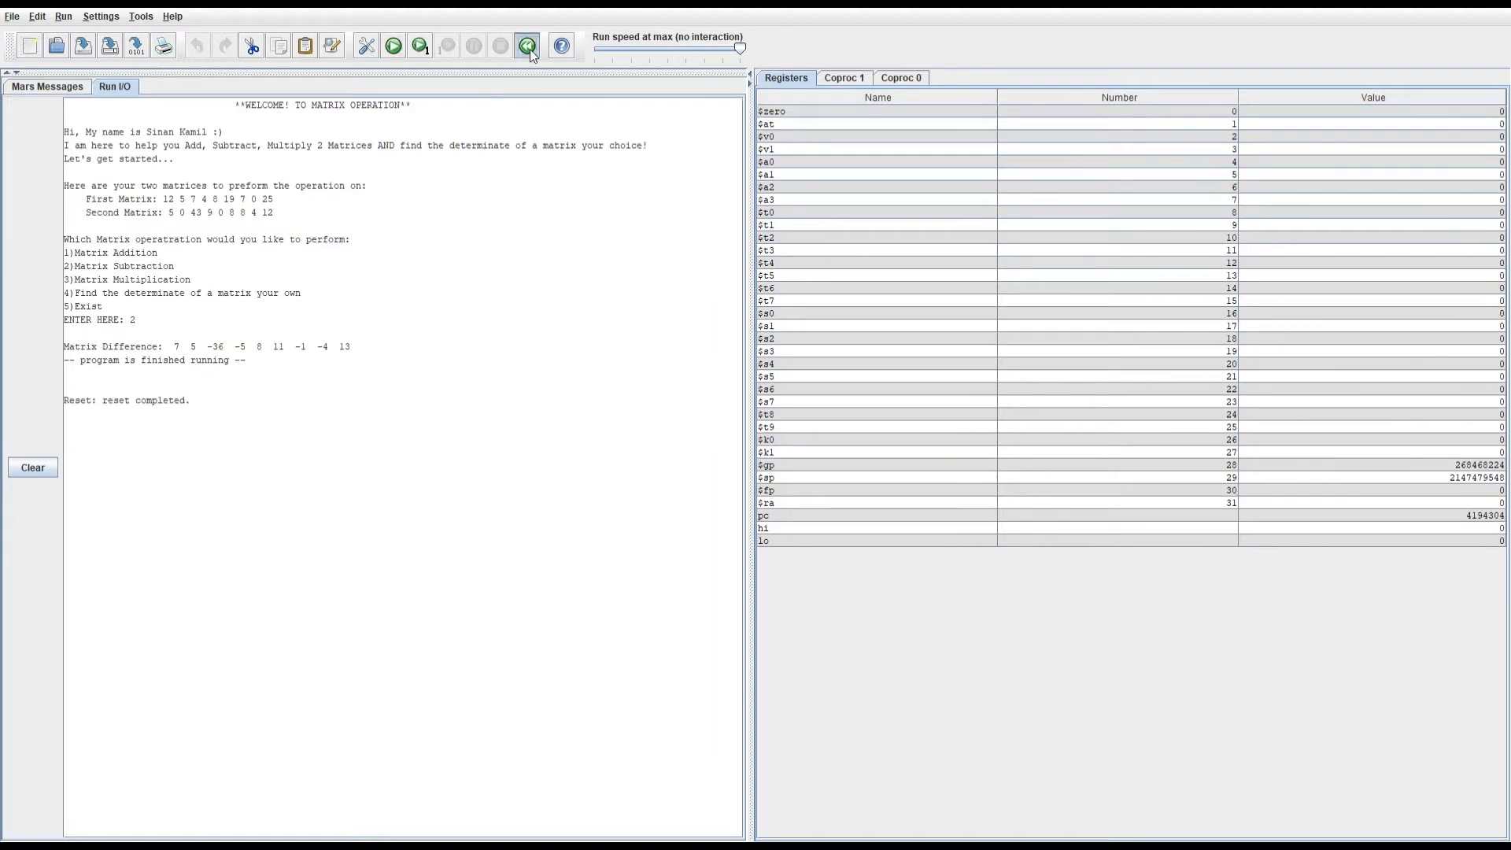
{"action": "left_click", "coordinate": [528, 45]}
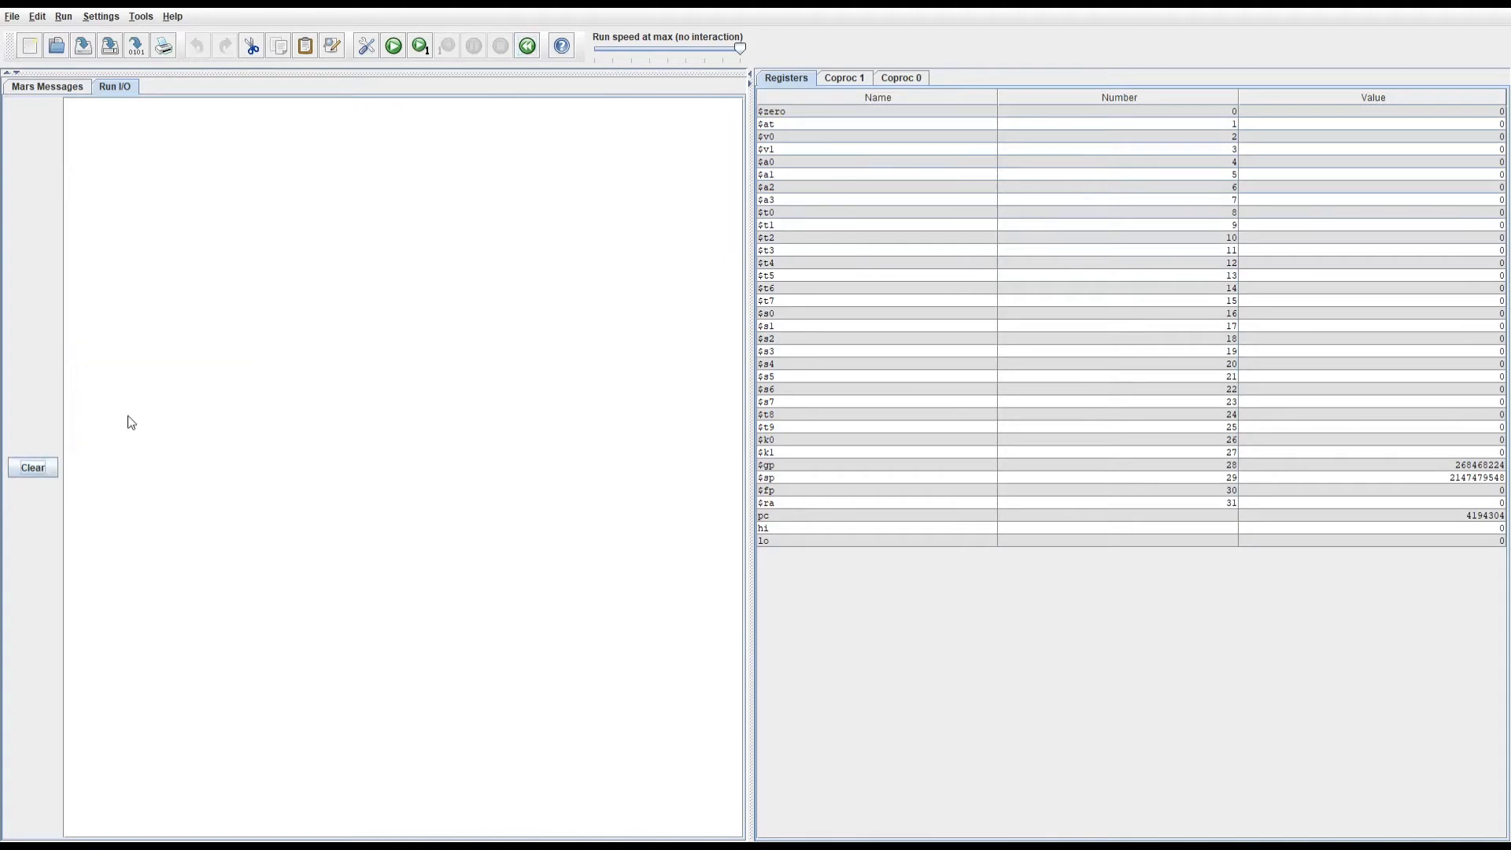
Step: Rerun the program and enter the invalid choice 6 at the prompt
{"action": "left_click", "coordinate": [392, 46]}
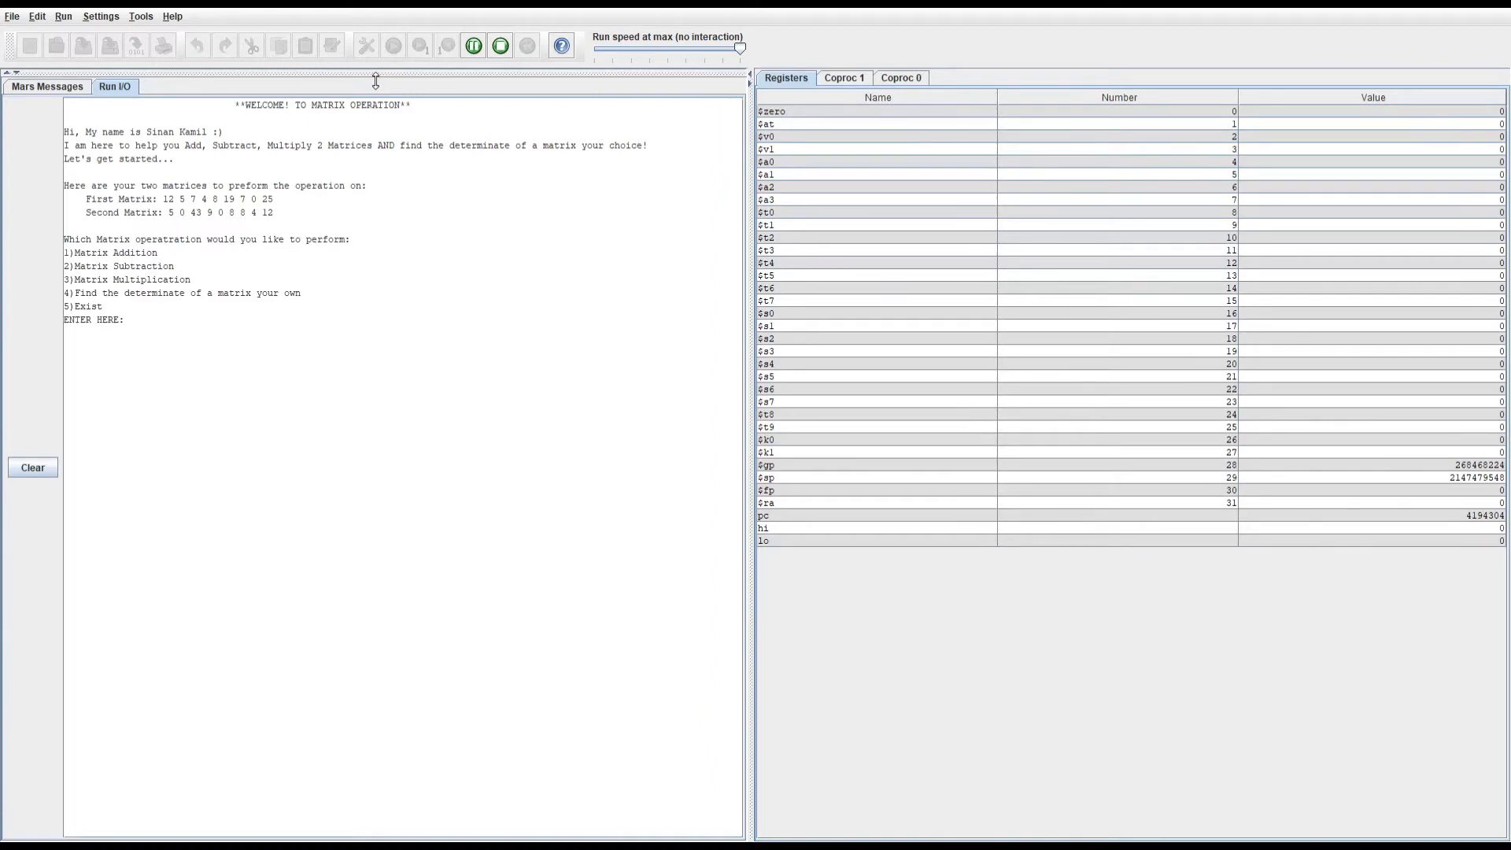
{"action": "type", "text": "6"}
{"action": "type", "text": "-3"}
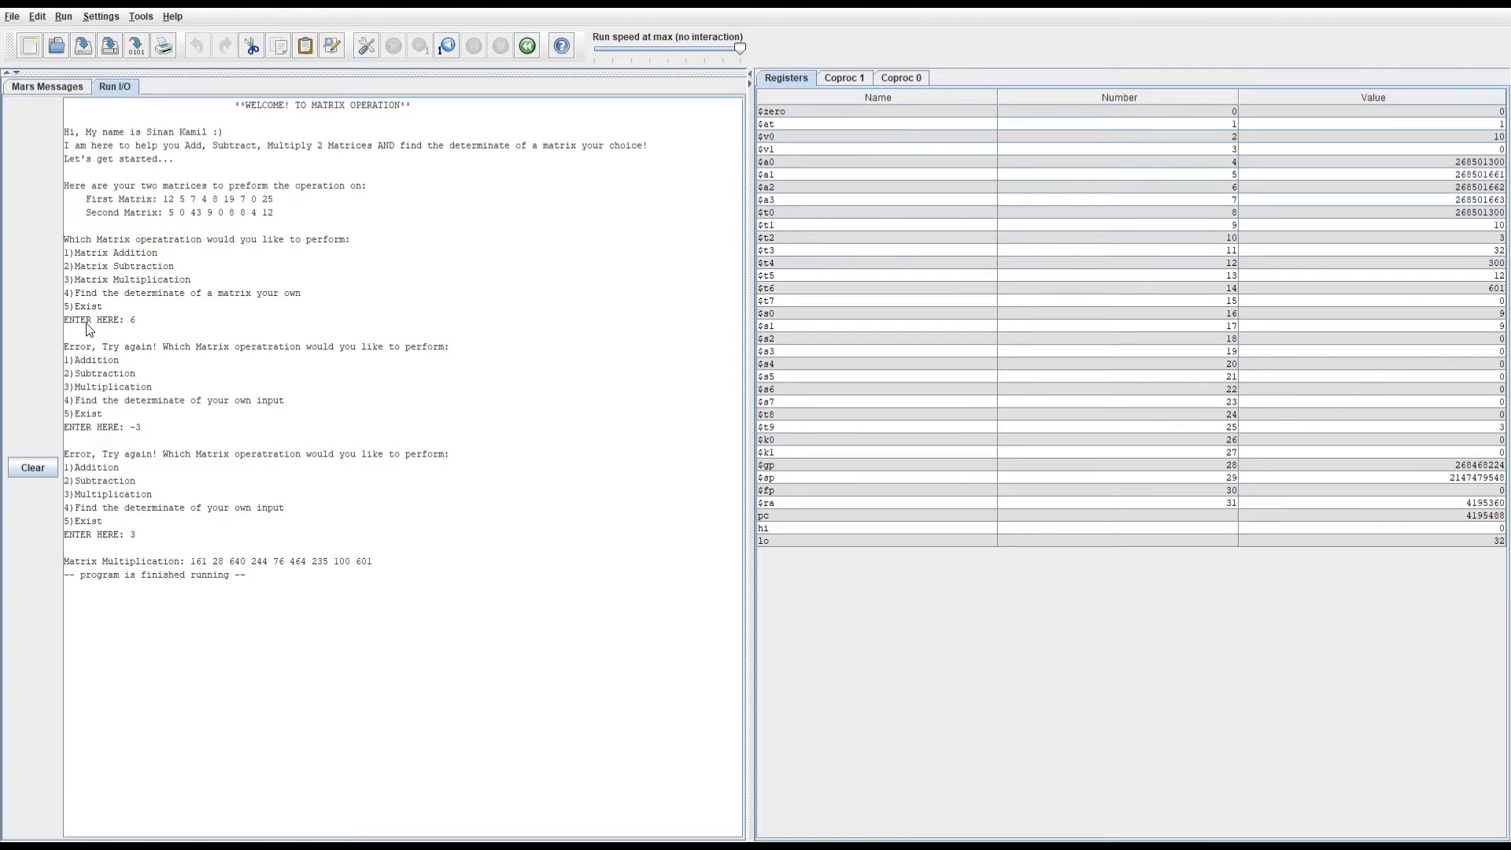
{"action": "mouse_move", "coordinate": [200, 569]}
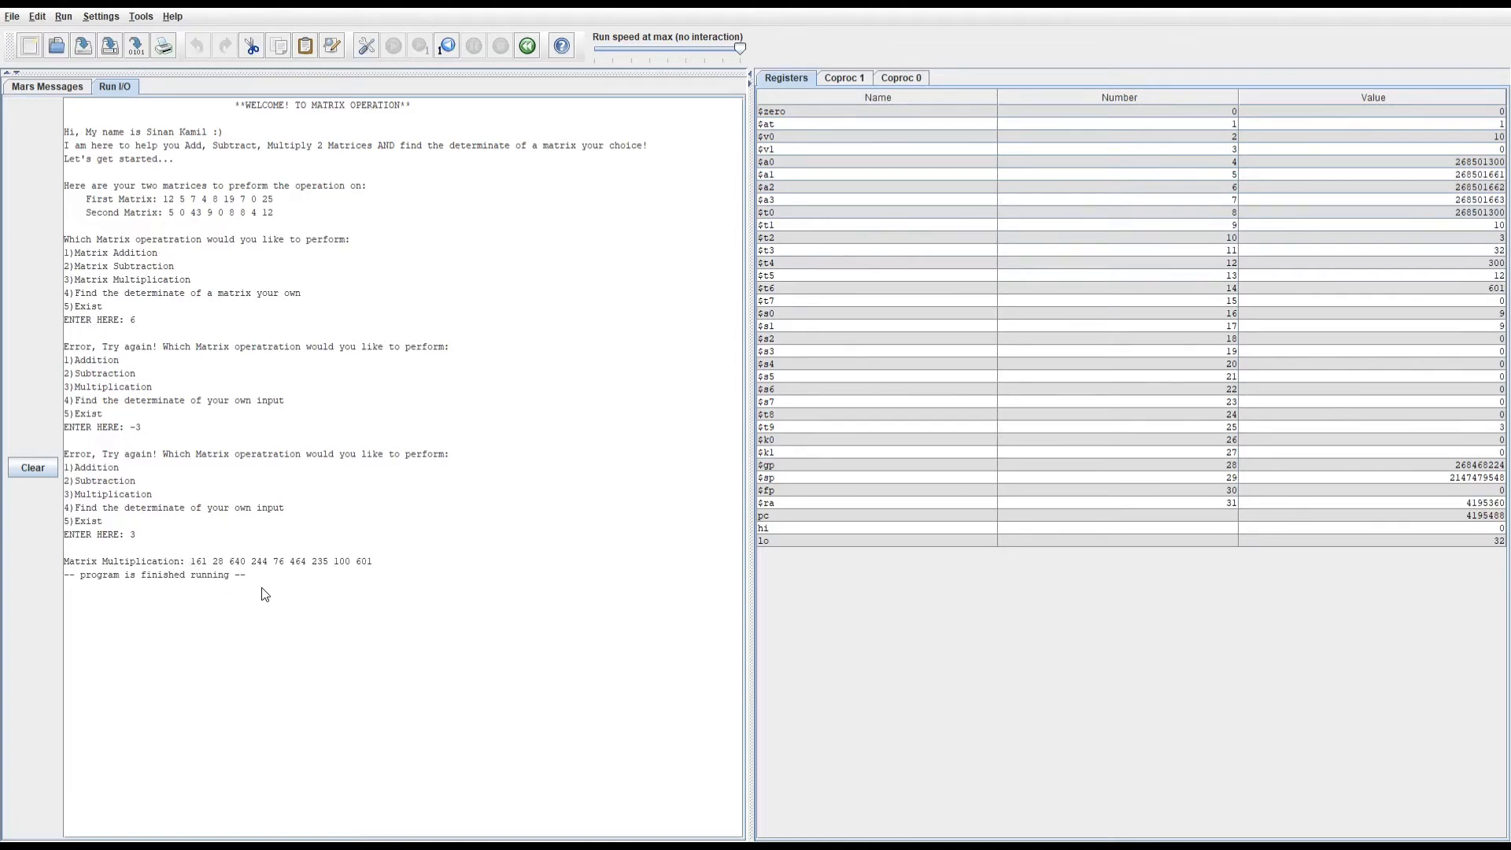
{"action": "mouse_move", "coordinate": [238, 596]}
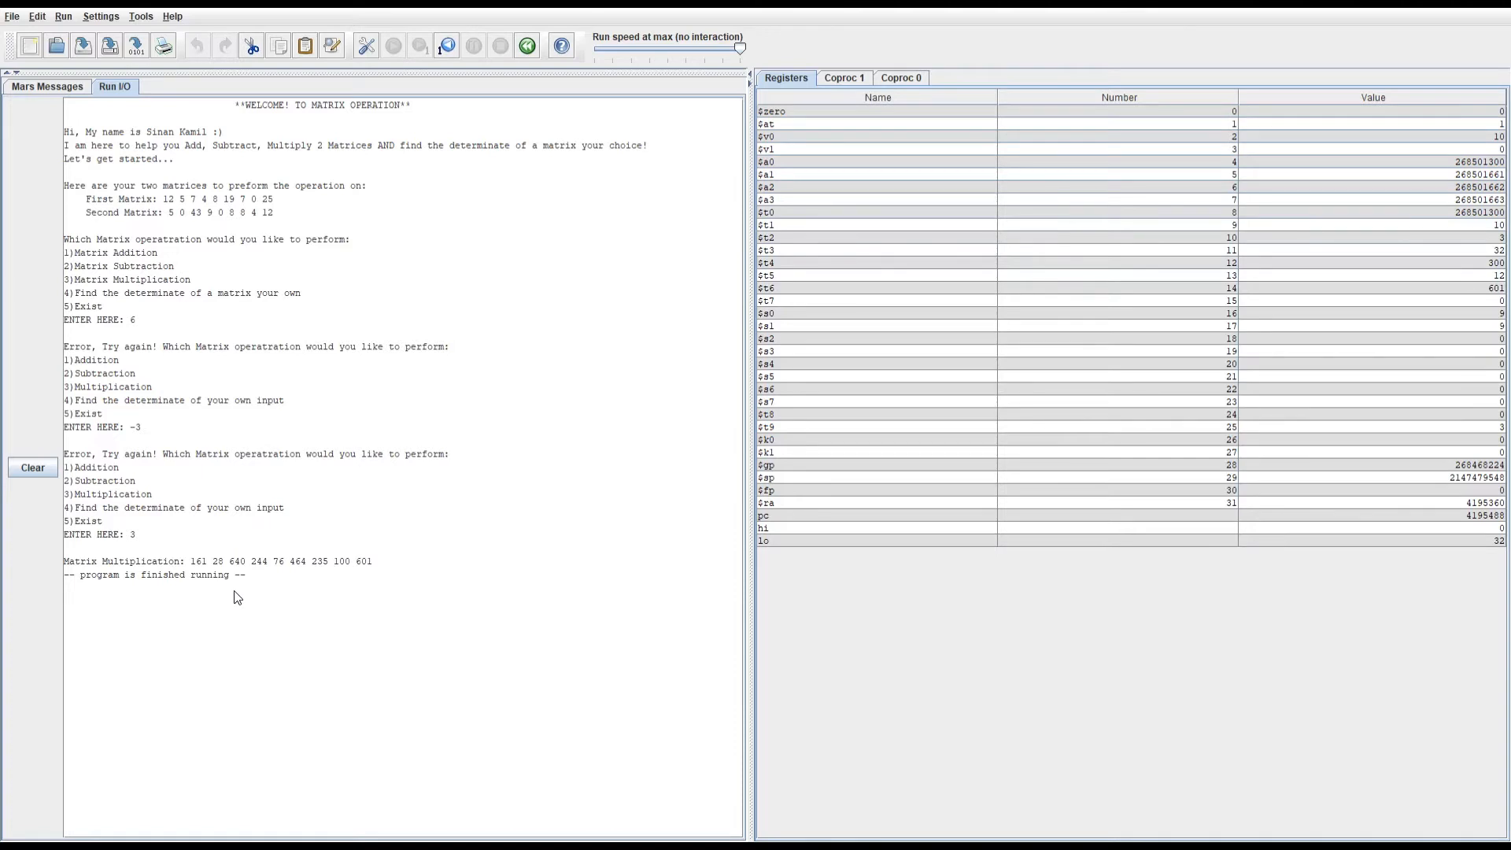
{"action": "mouse_move", "coordinate": [200, 570]}
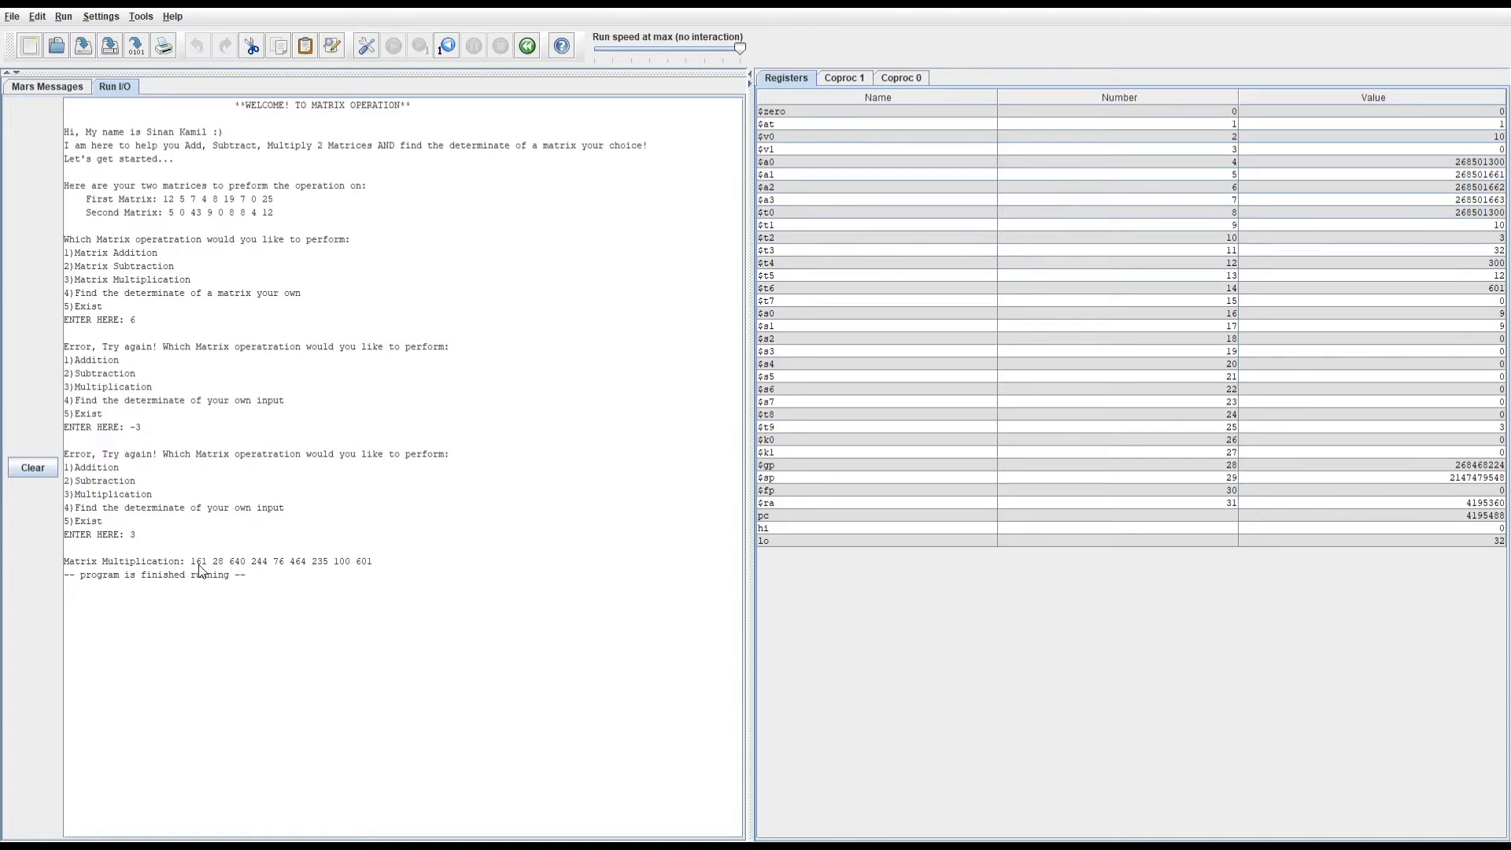
{"action": "mouse_move", "coordinate": [280, 553]}
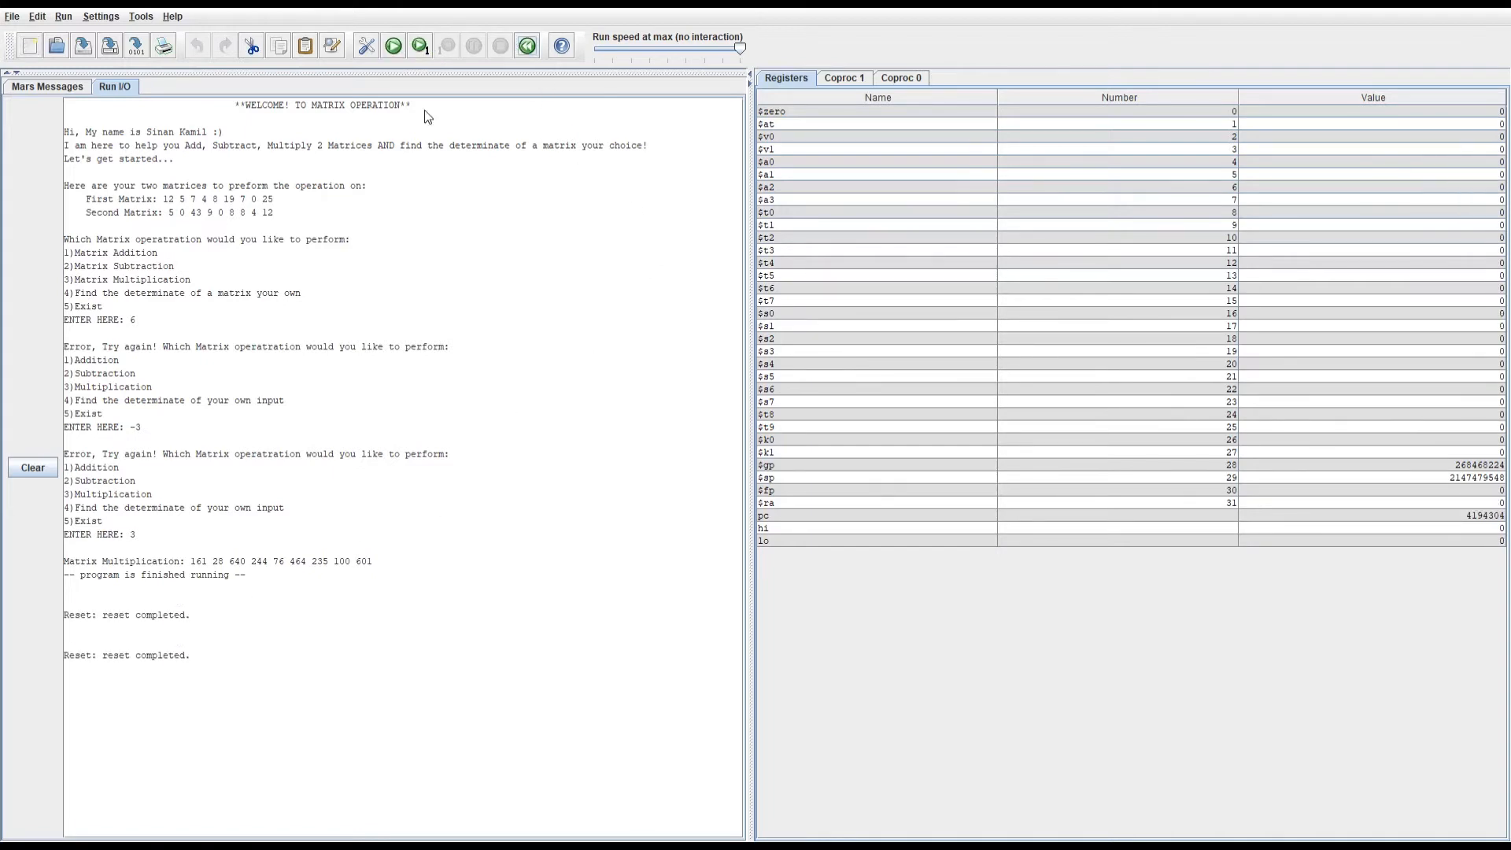
Step: Rerun with choice 4 and begin entering the 3x3 matrix values 1 and 2
{"action": "left_click", "coordinate": [394, 46]}
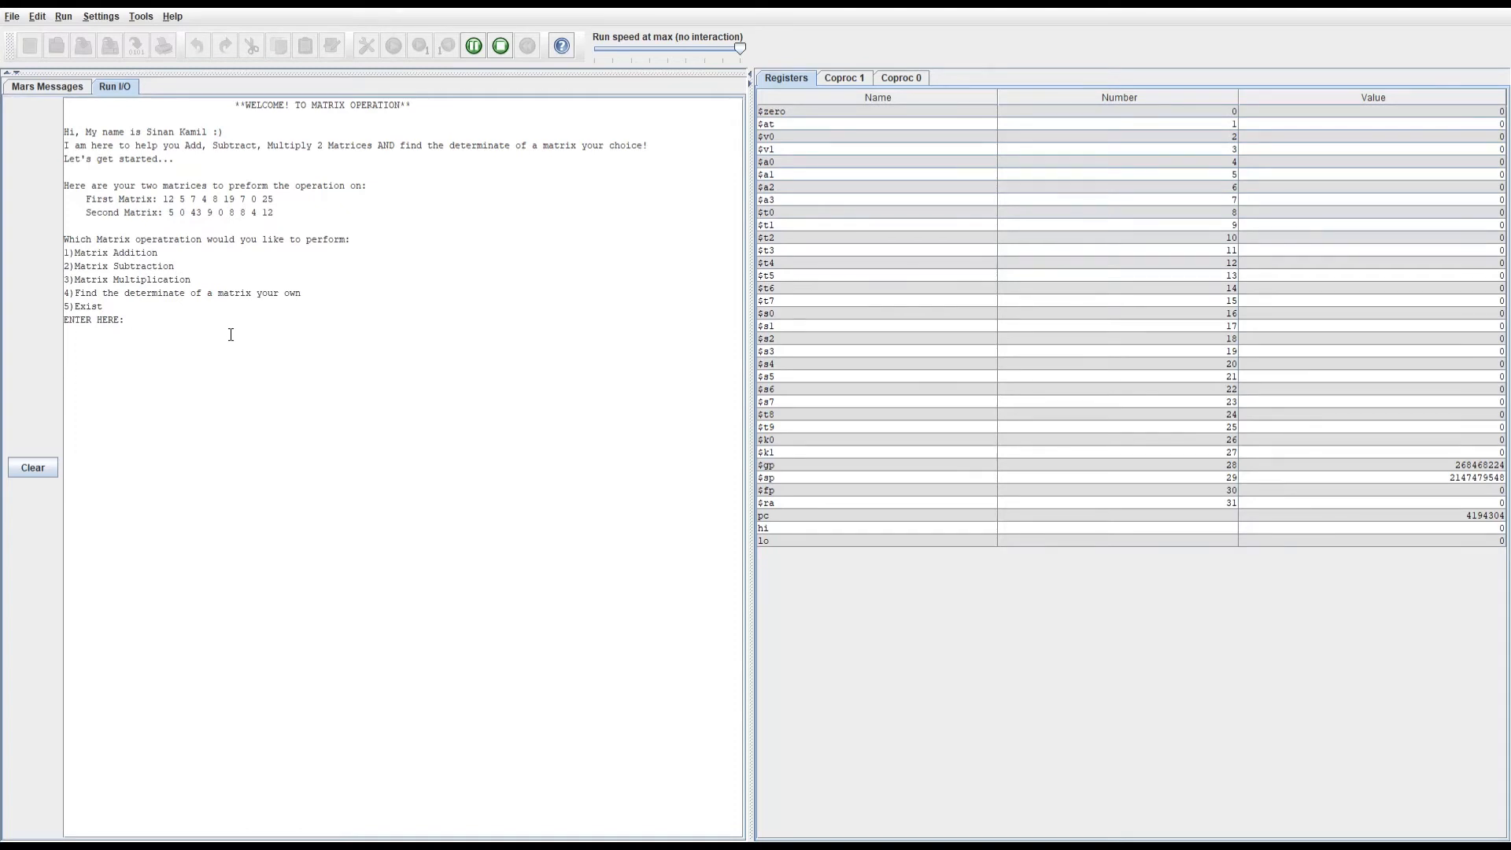
{"action": "type", "text": "4"}
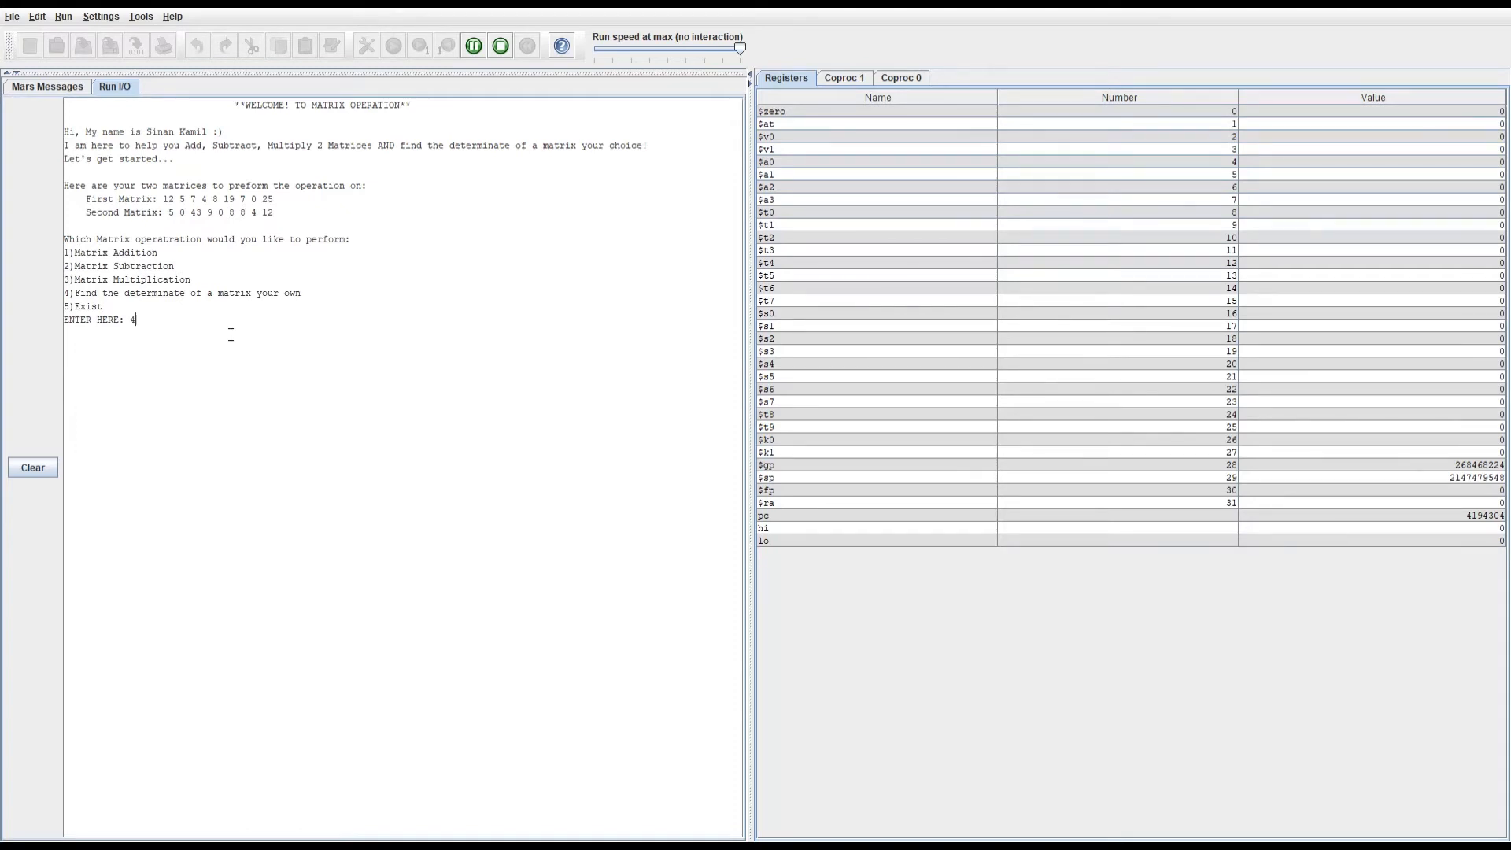
{"action": "key", "text": "enter"}
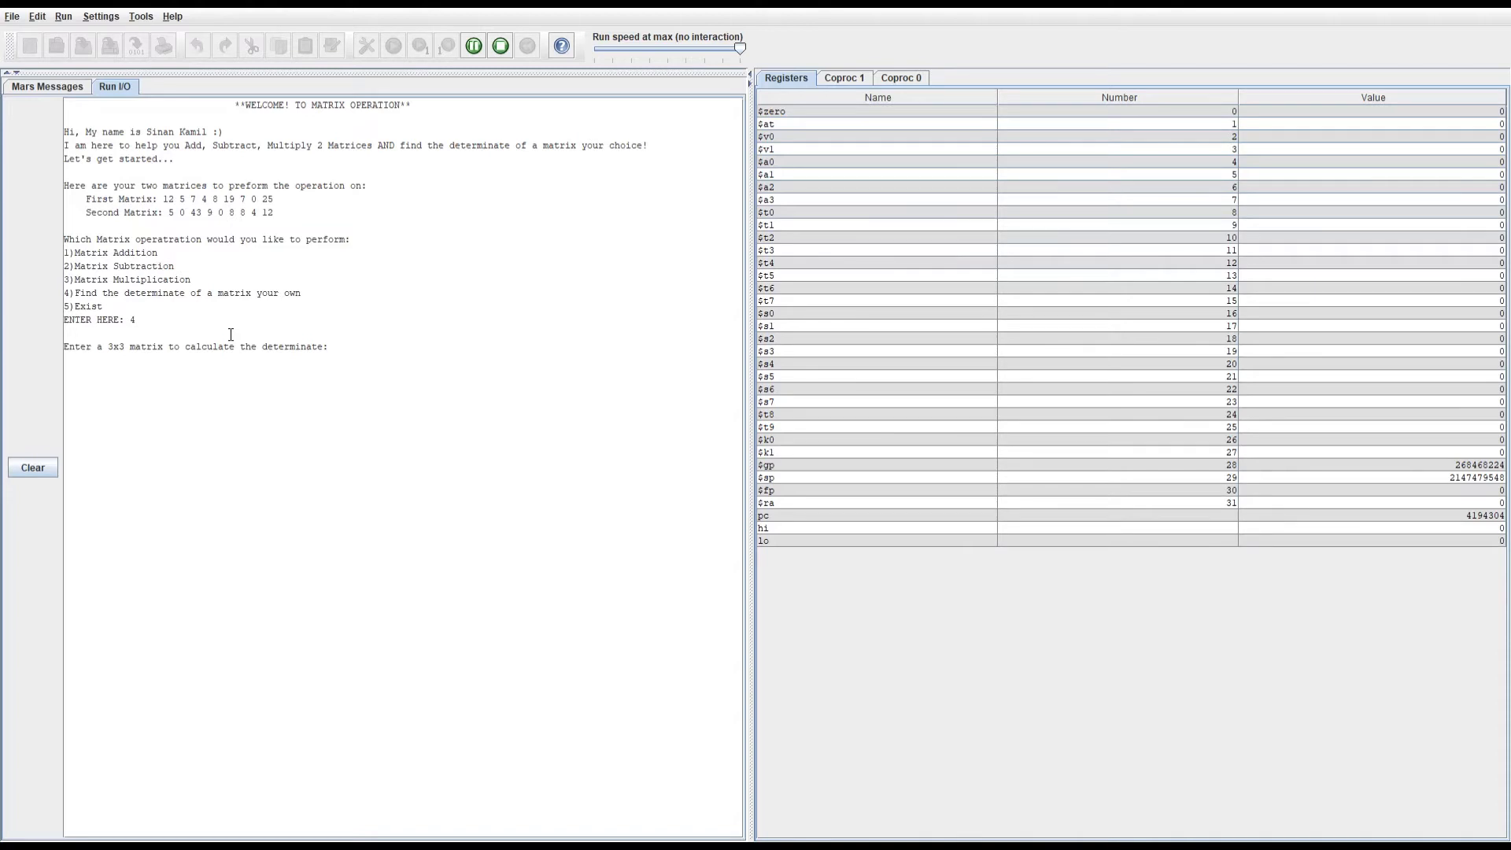
{"action": "type", "text": "1"}
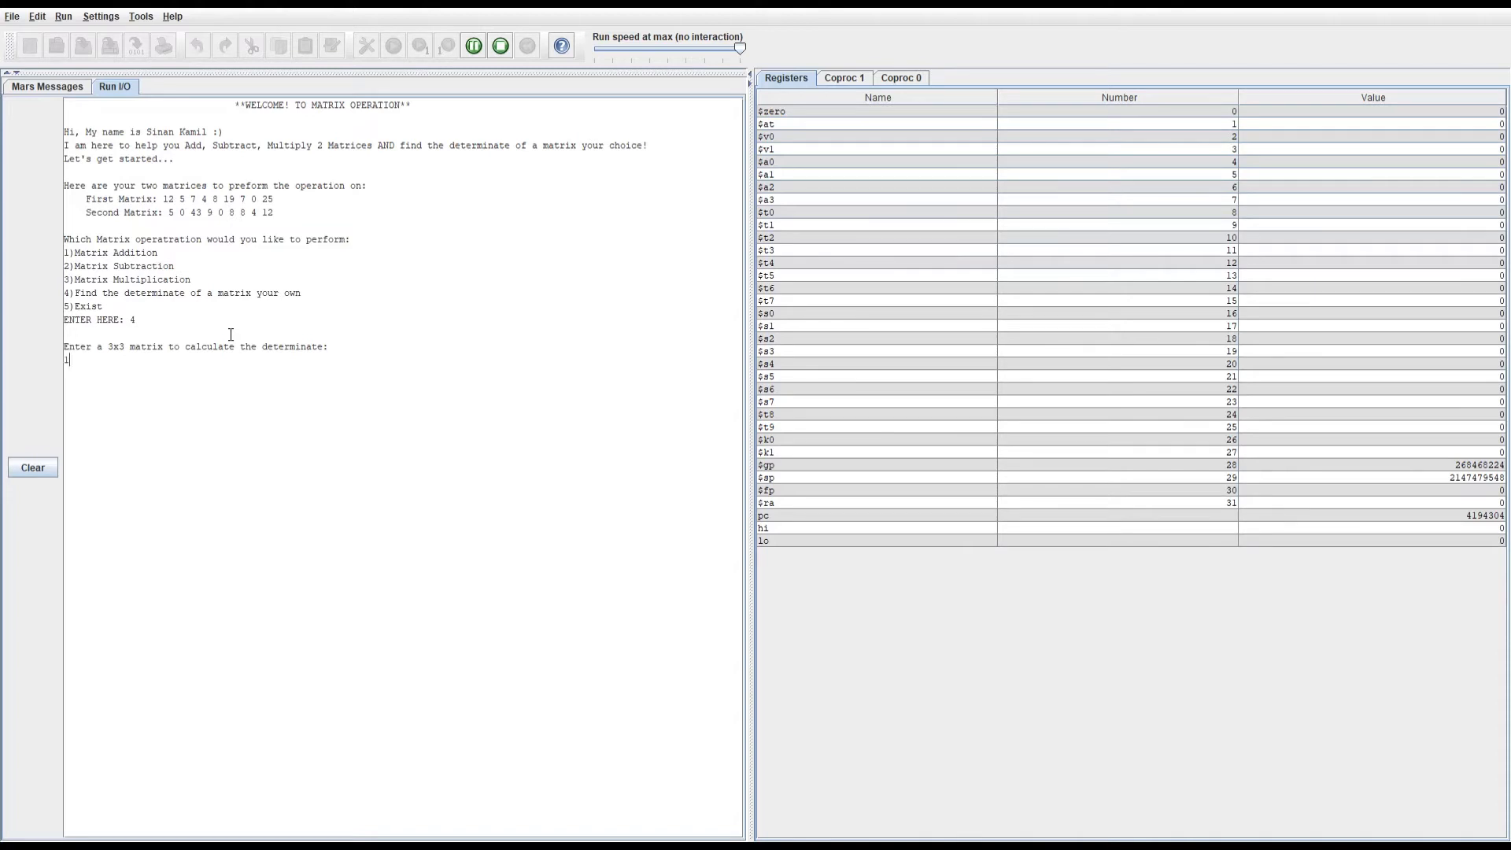
{"action": "type", "text": "2"}
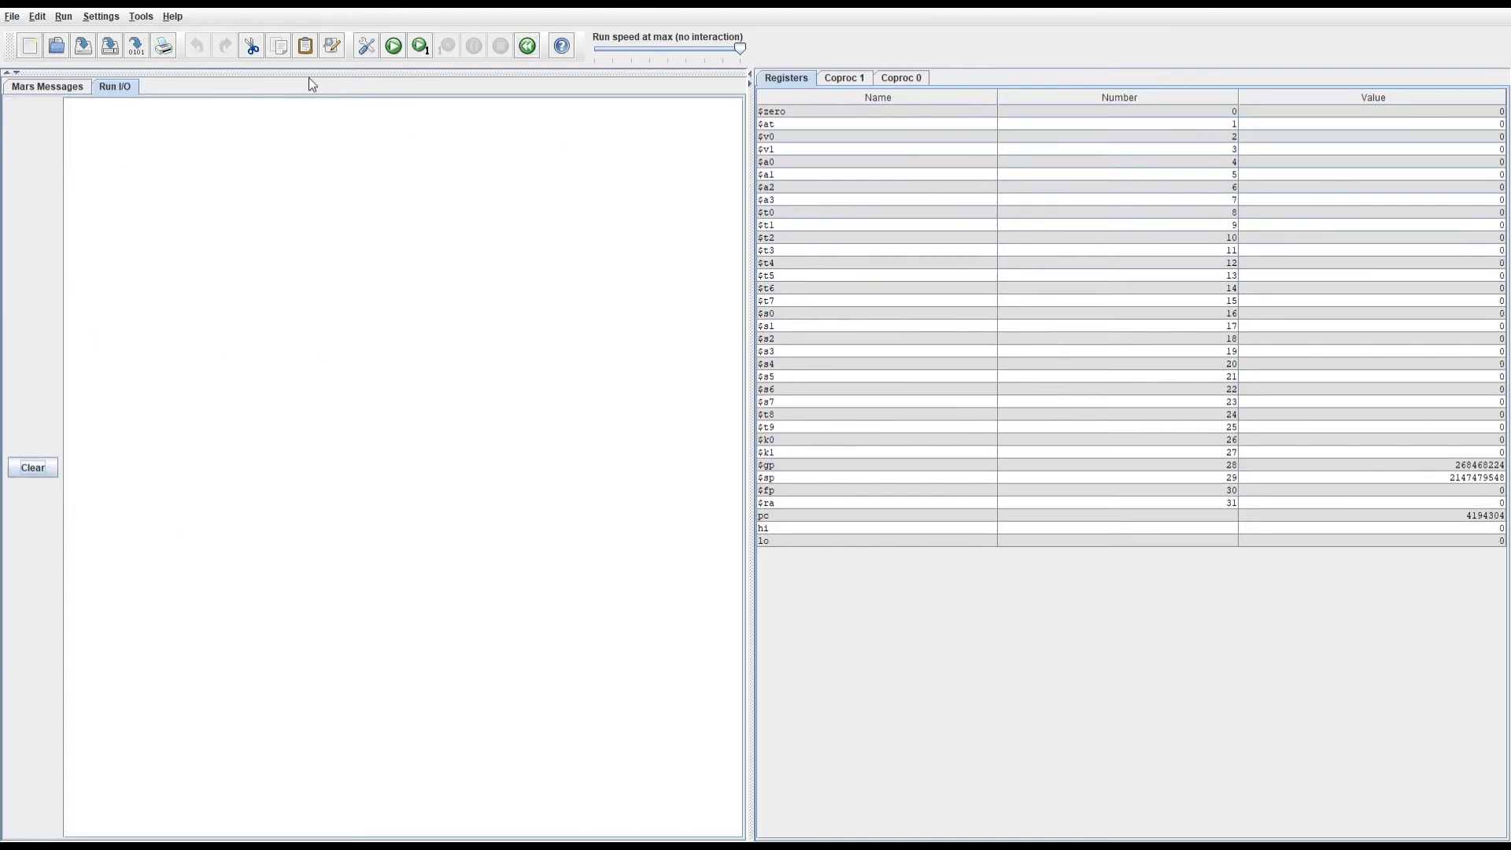
Step: Rerun with exit choice 5 for the goodbye message, then reset and clear the output
{"action": "left_click", "coordinate": [393, 45]}
{"action": "type", "text": "5"}
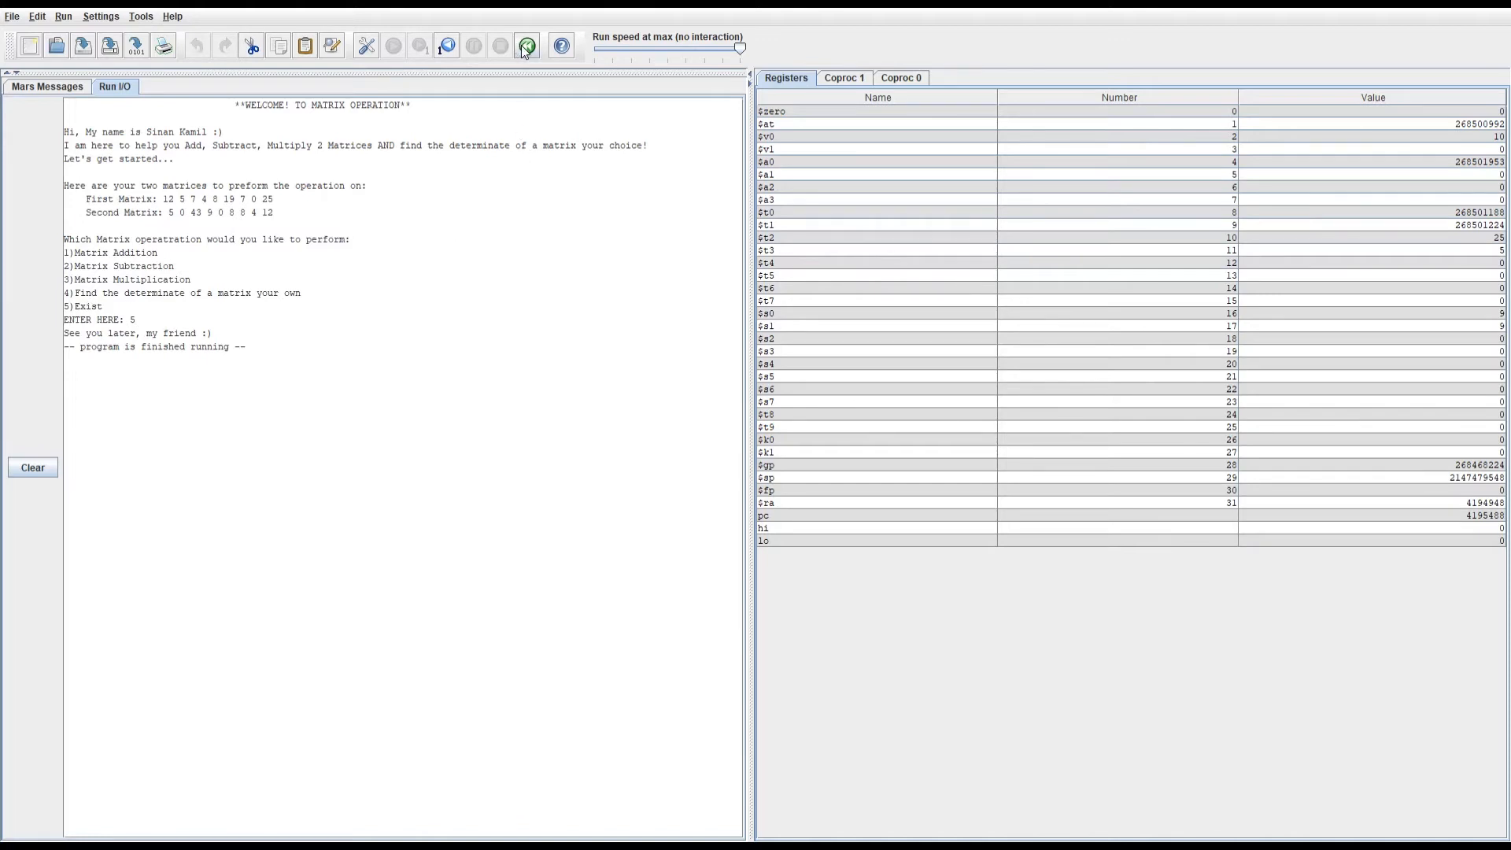
{"action": "left_click", "coordinate": [526, 45]}
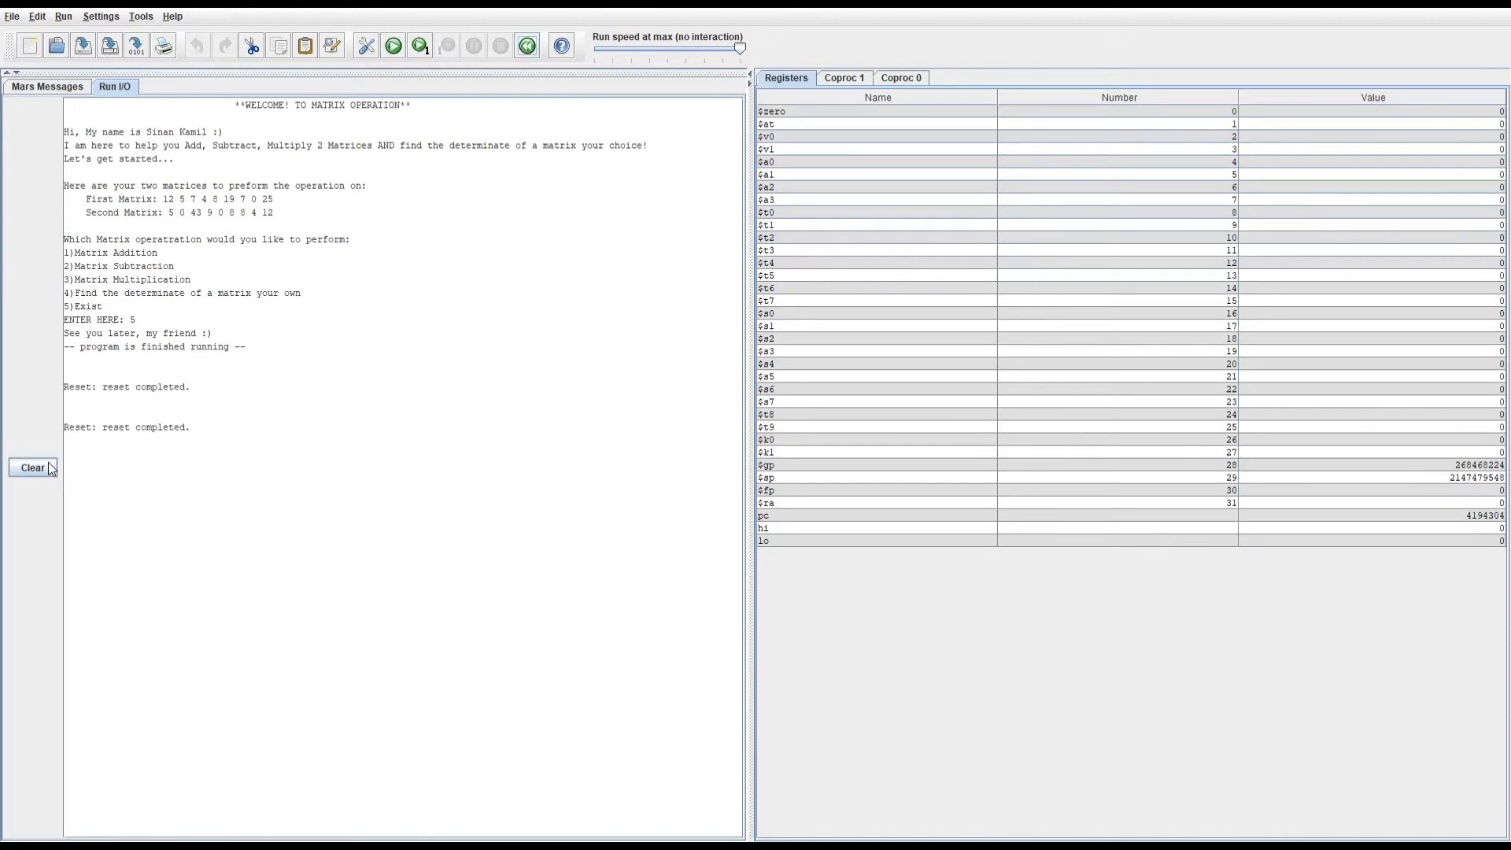
{"action": "left_click", "coordinate": [32, 467]}
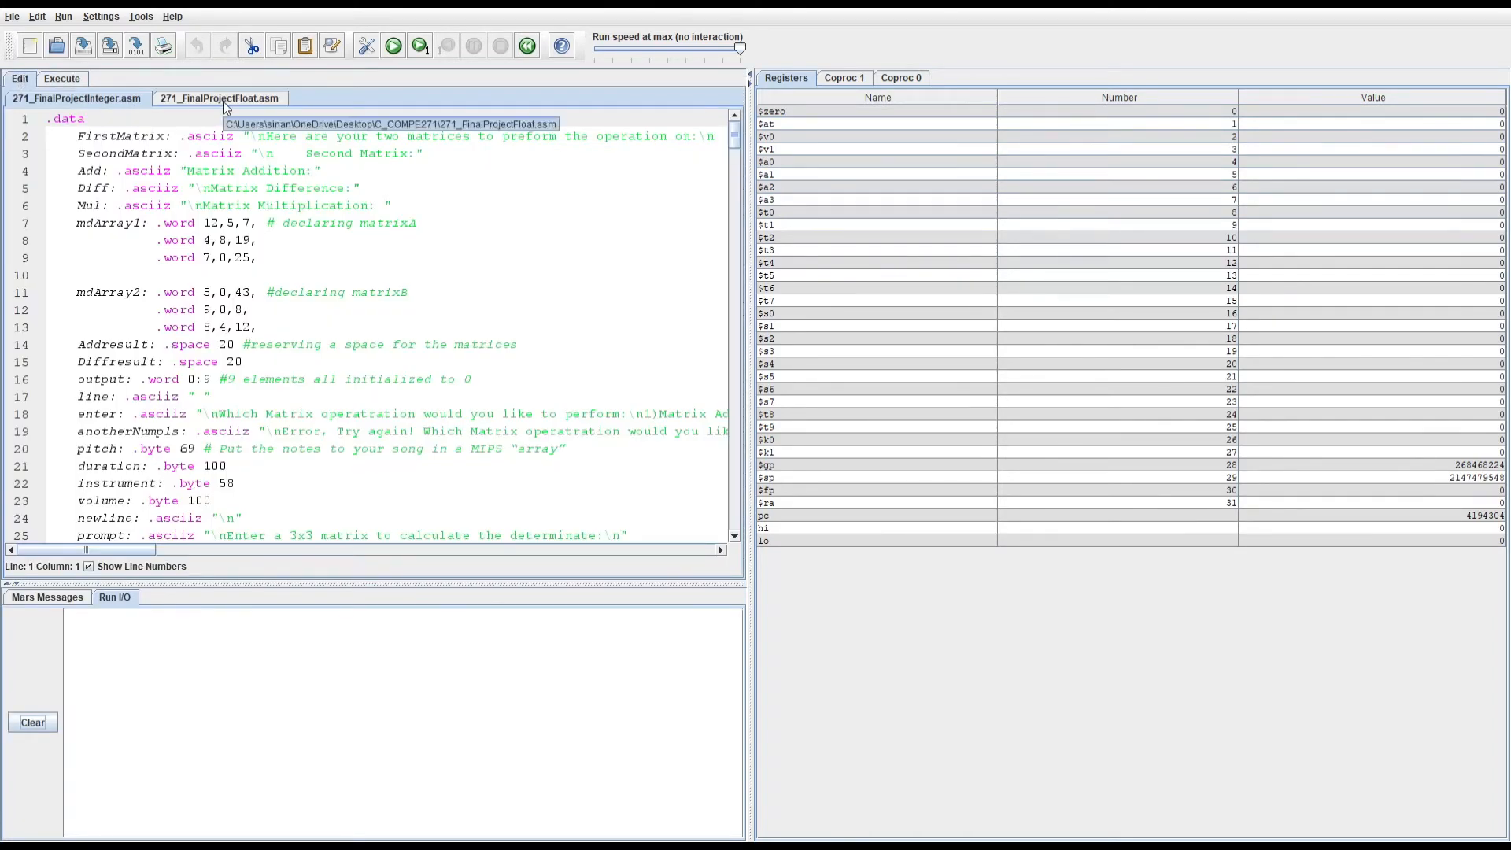
Step: Assemble the floating-point matrix program from the Run menu
{"action": "left_click", "coordinate": [63, 16]}
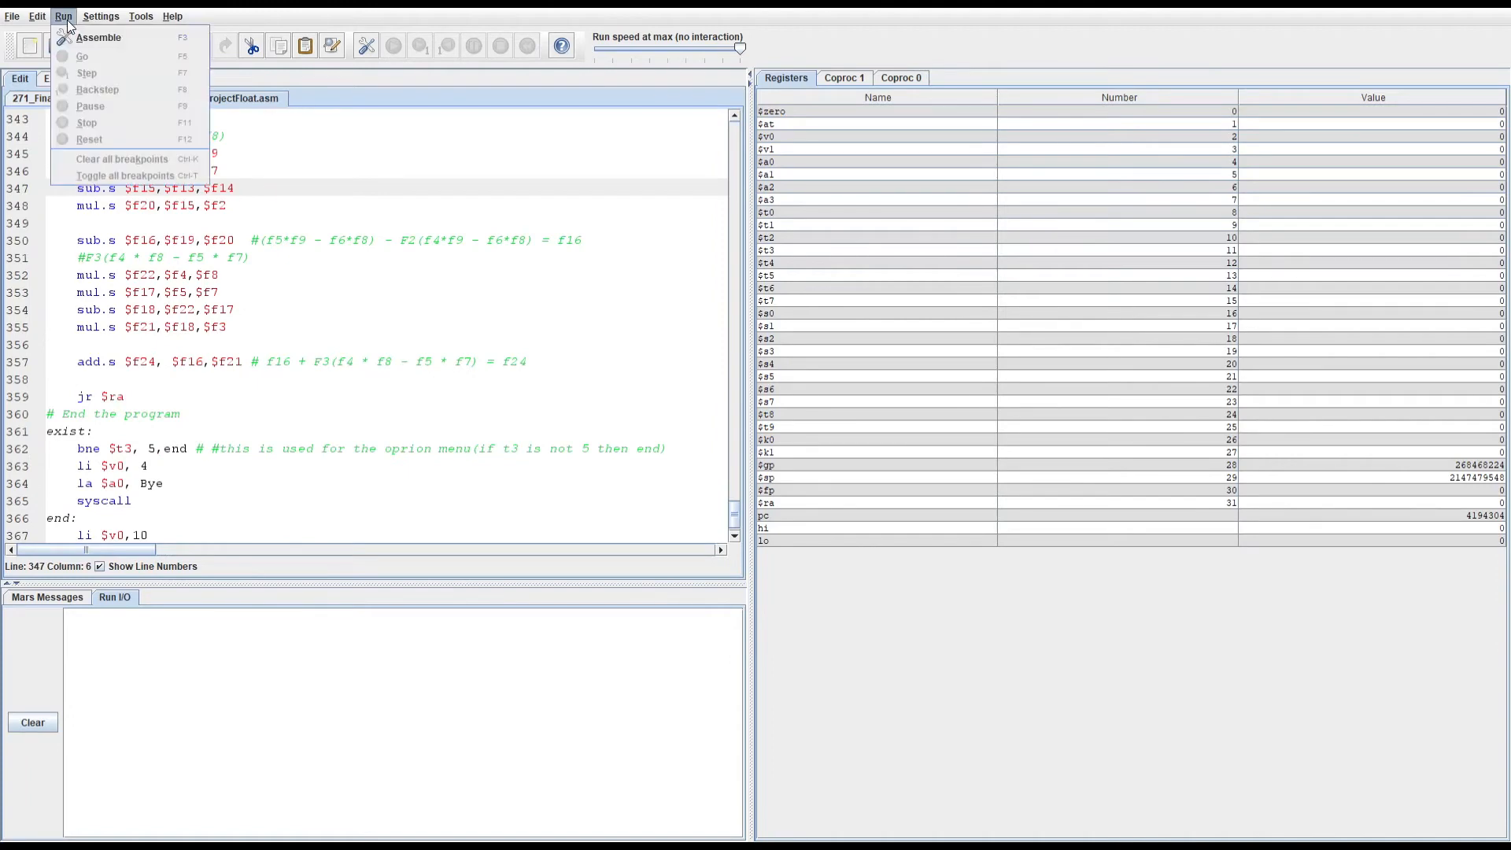
{"action": "left_click", "coordinate": [98, 38]}
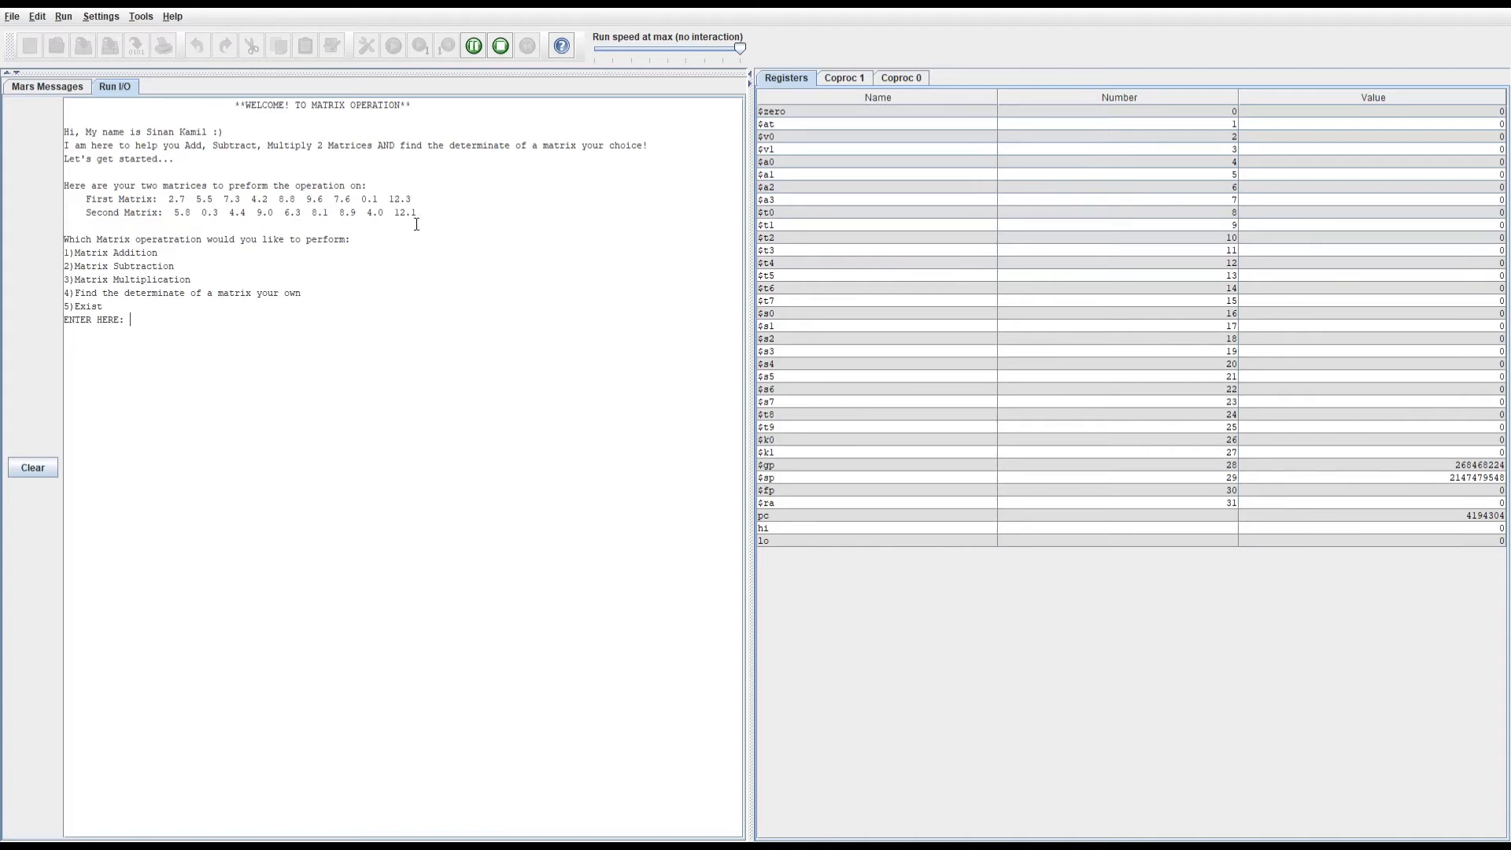
{"action": "mouse_move", "coordinate": [122, 280]}
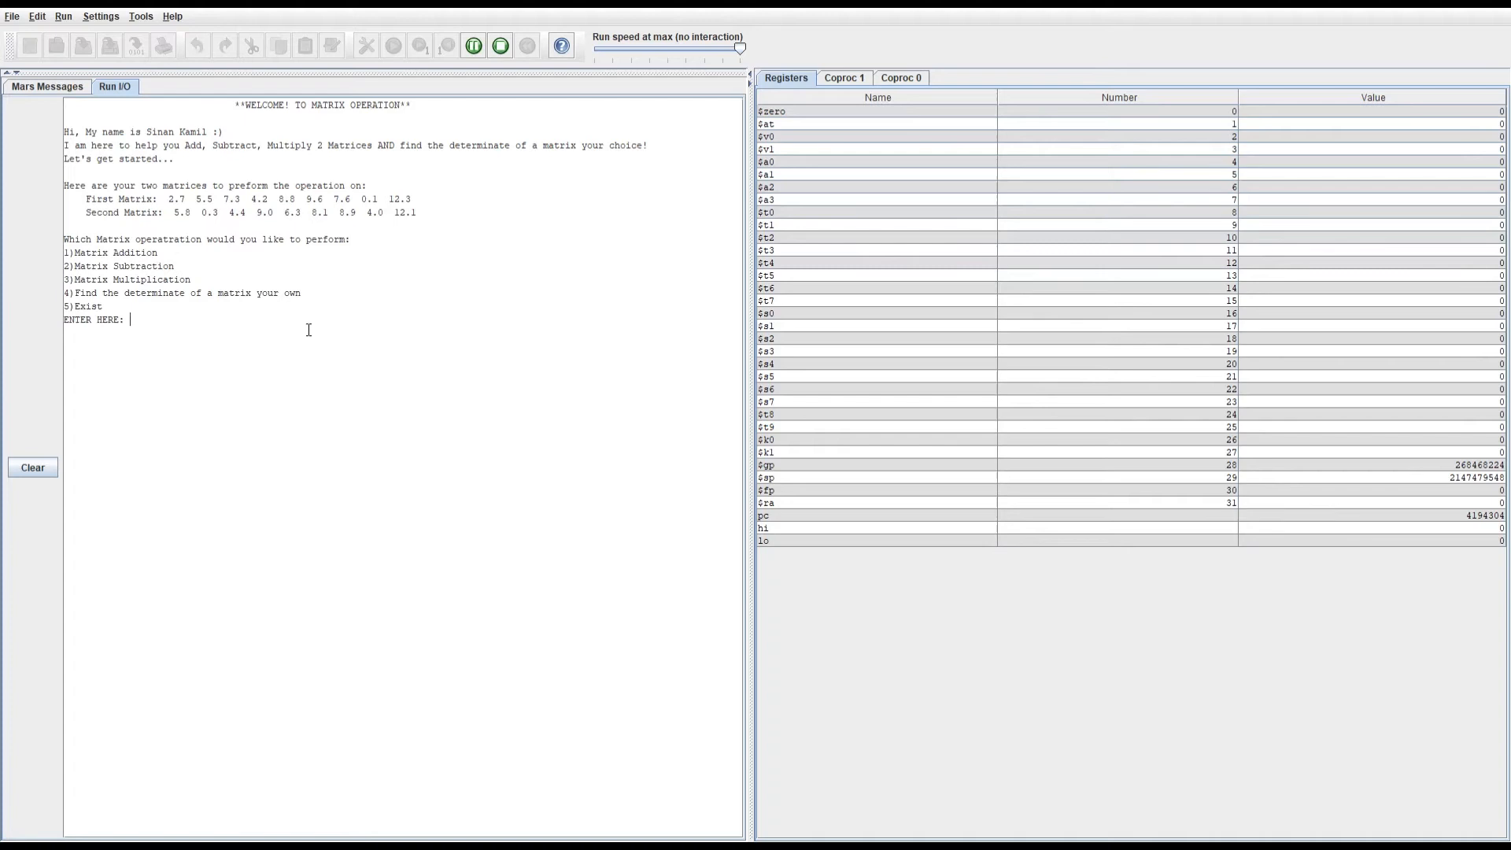
Step: Enter choice 1 to print the decimal Matrix Addition result
{"action": "type", "text": "1"}
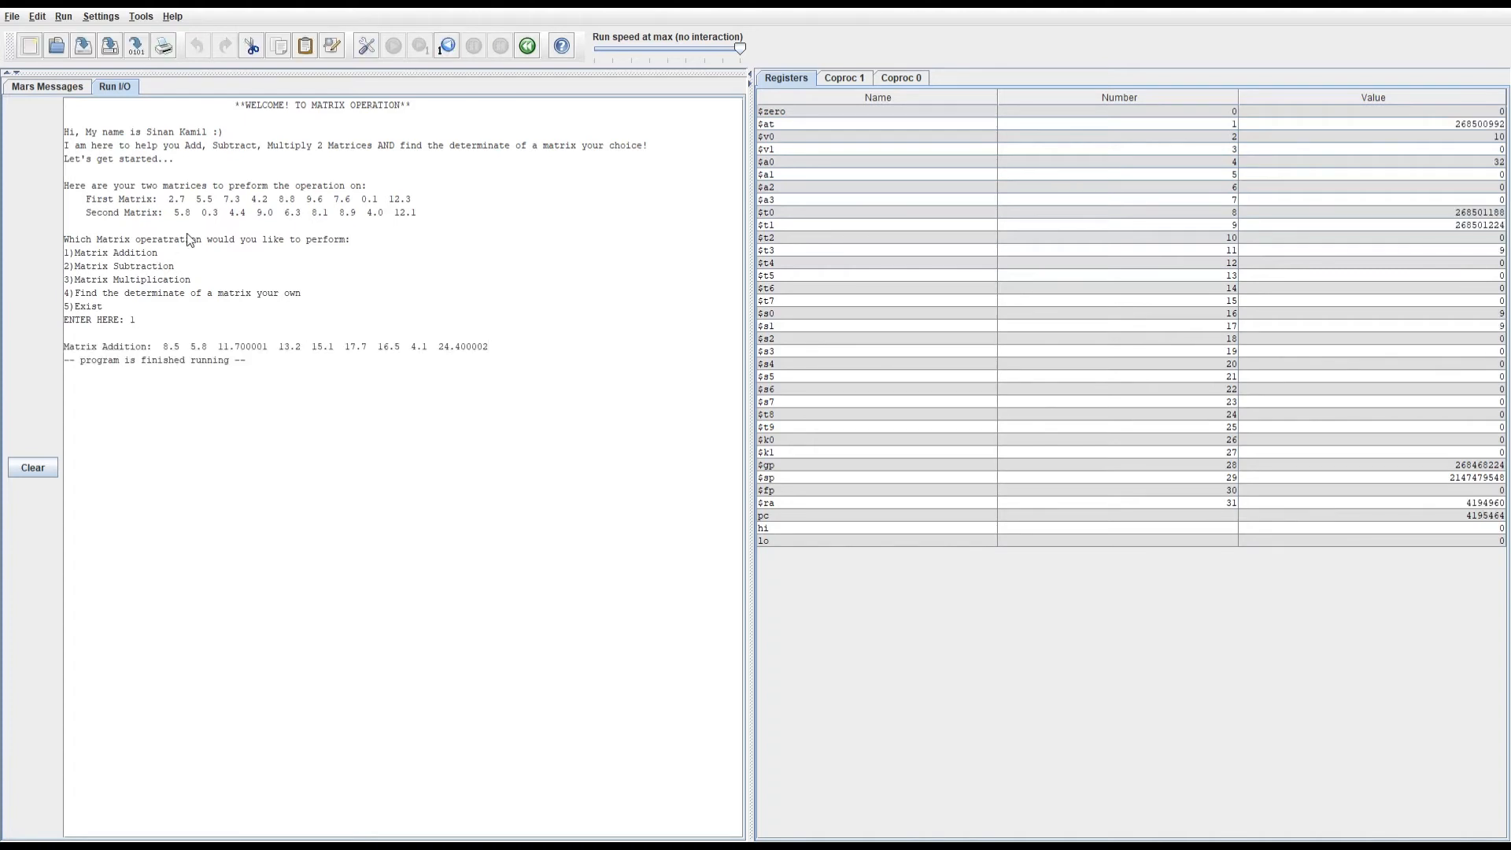
{"action": "mouse_move", "coordinate": [143, 337]}
{"action": "type", "text": "2"}
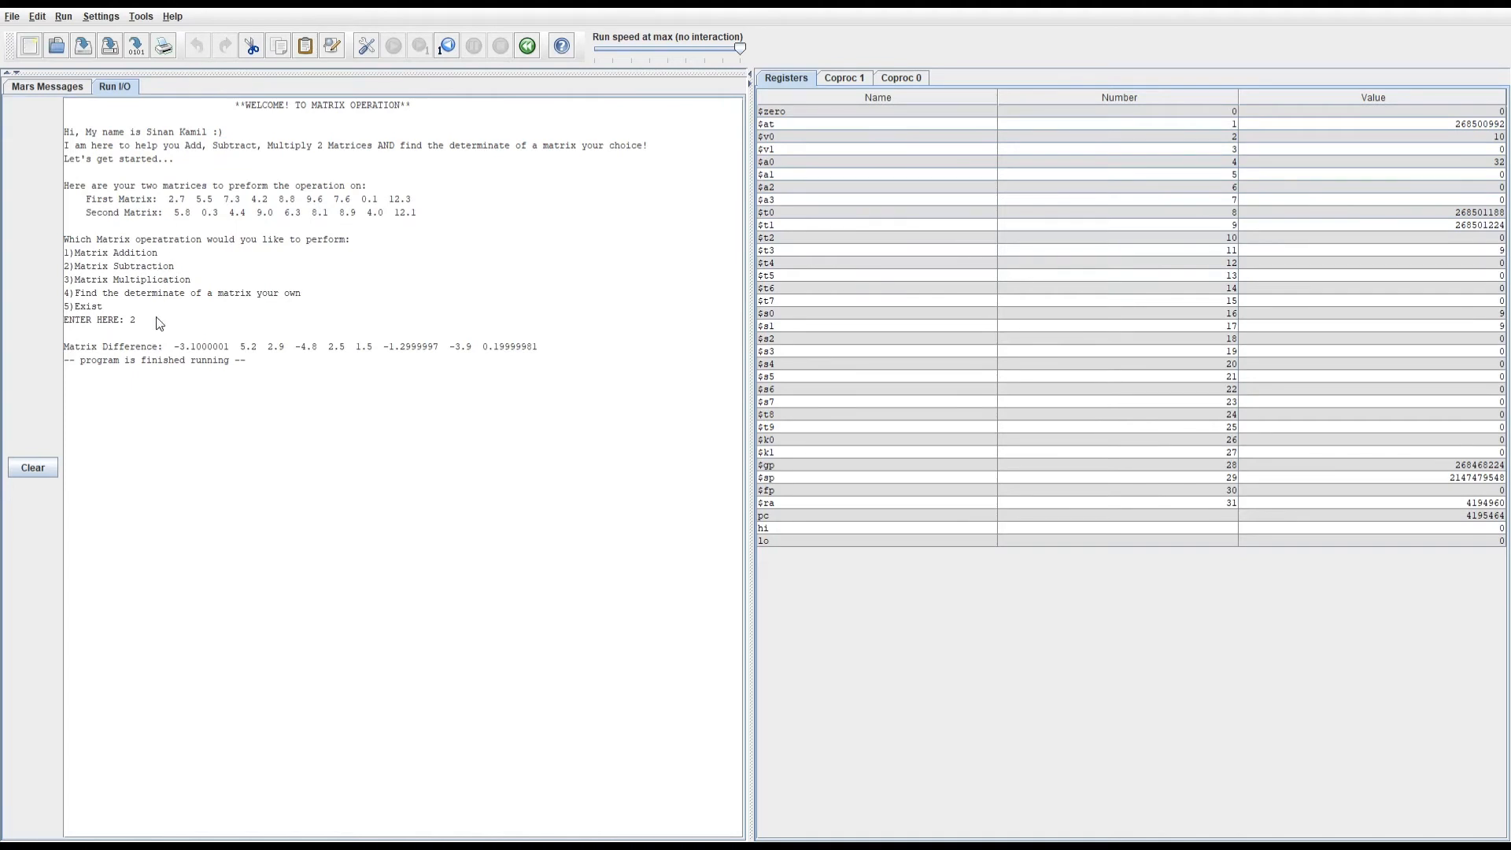
{"action": "mouse_move", "coordinate": [182, 249]}
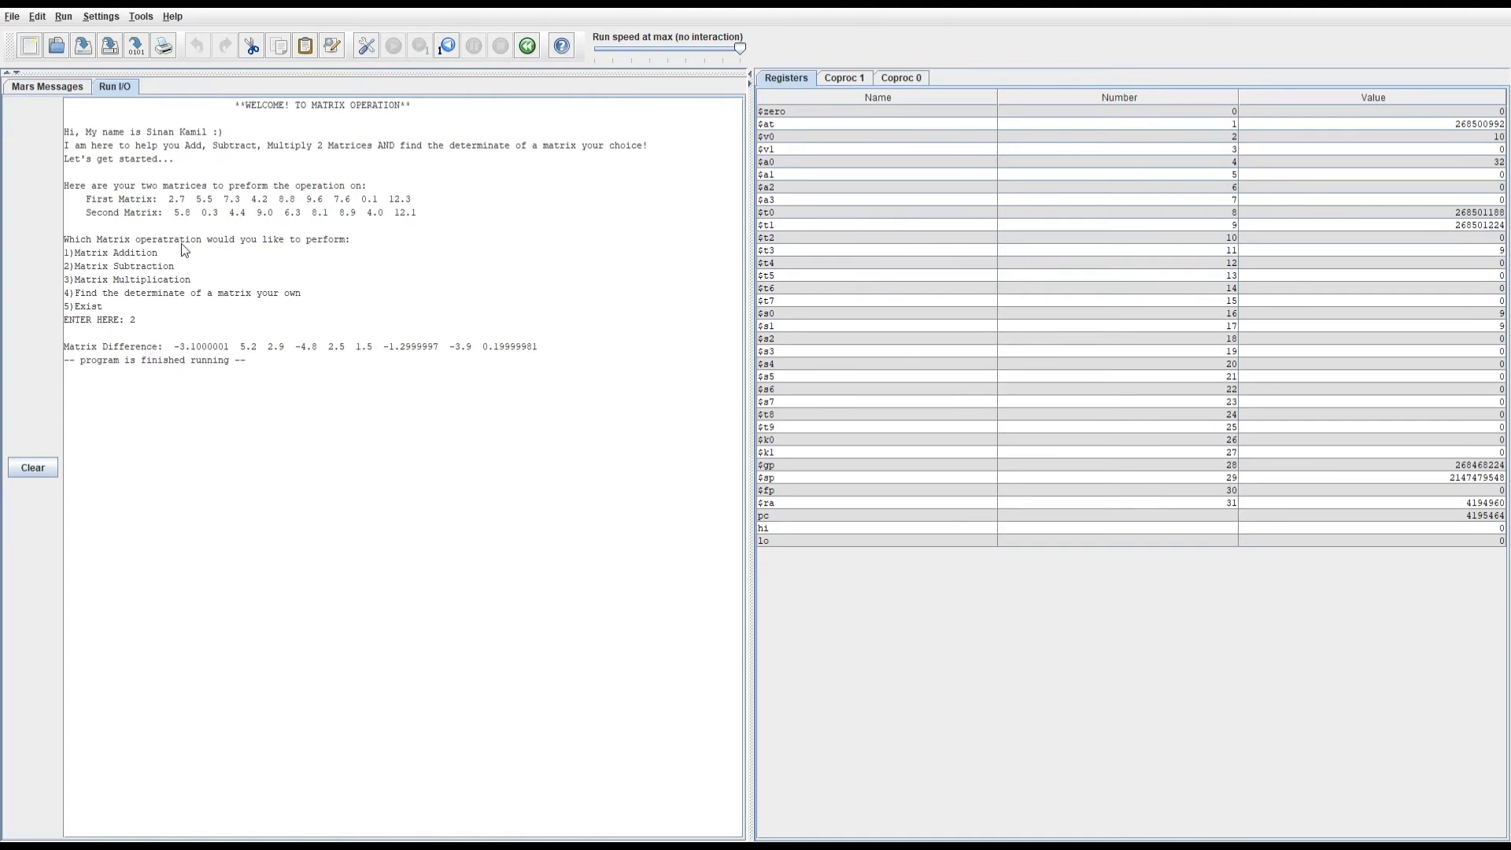
{"action": "mouse_move", "coordinate": [227, 221]}
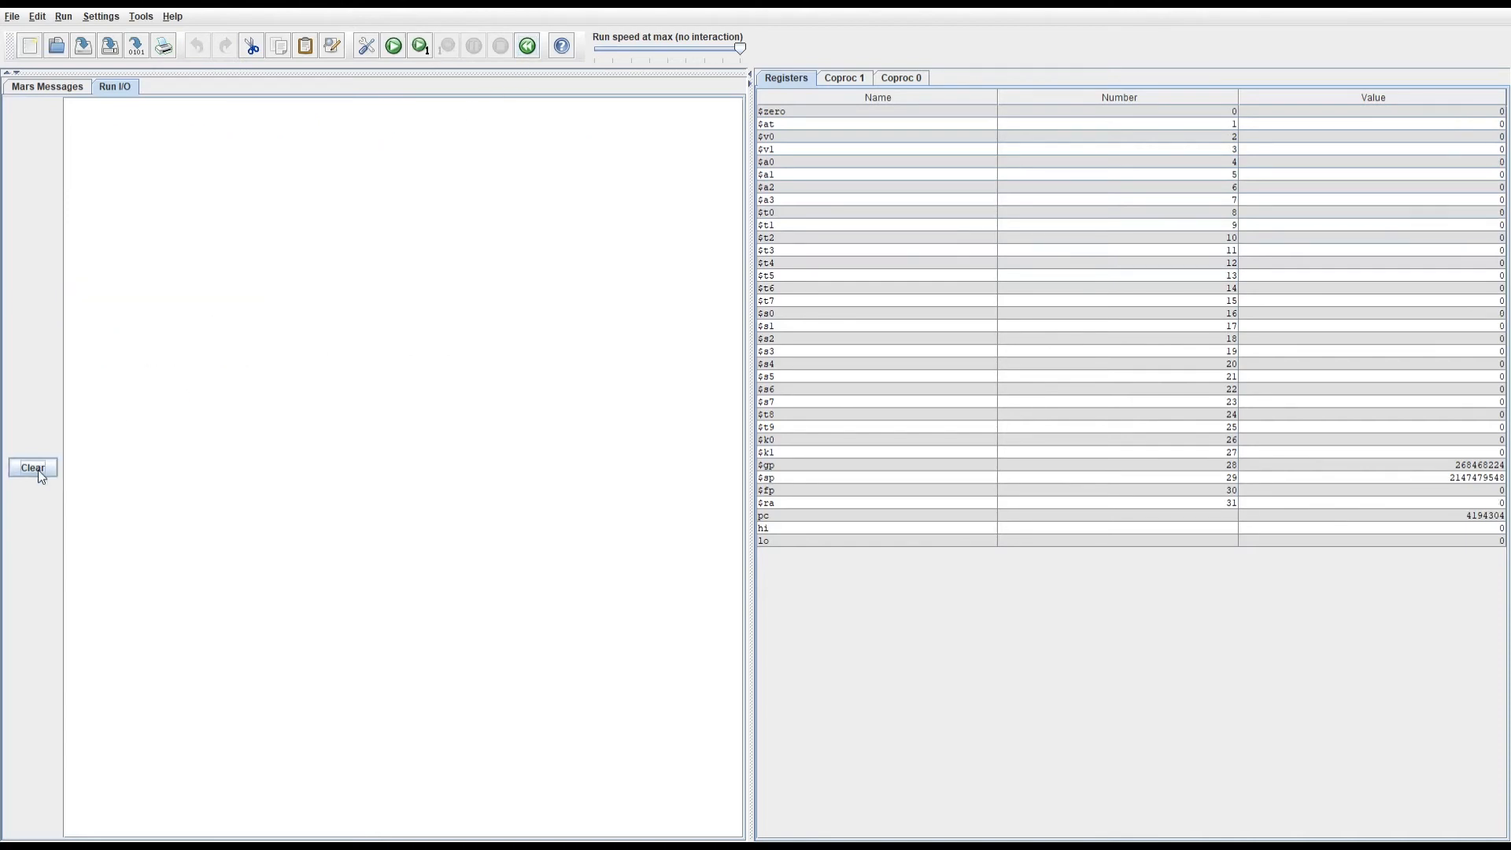
Step: Rerun for the Matrix Multiplication result, then reset MIPS memory and registers
{"action": "left_click", "coordinate": [393, 46]}
{"action": "type", "text": "3"}
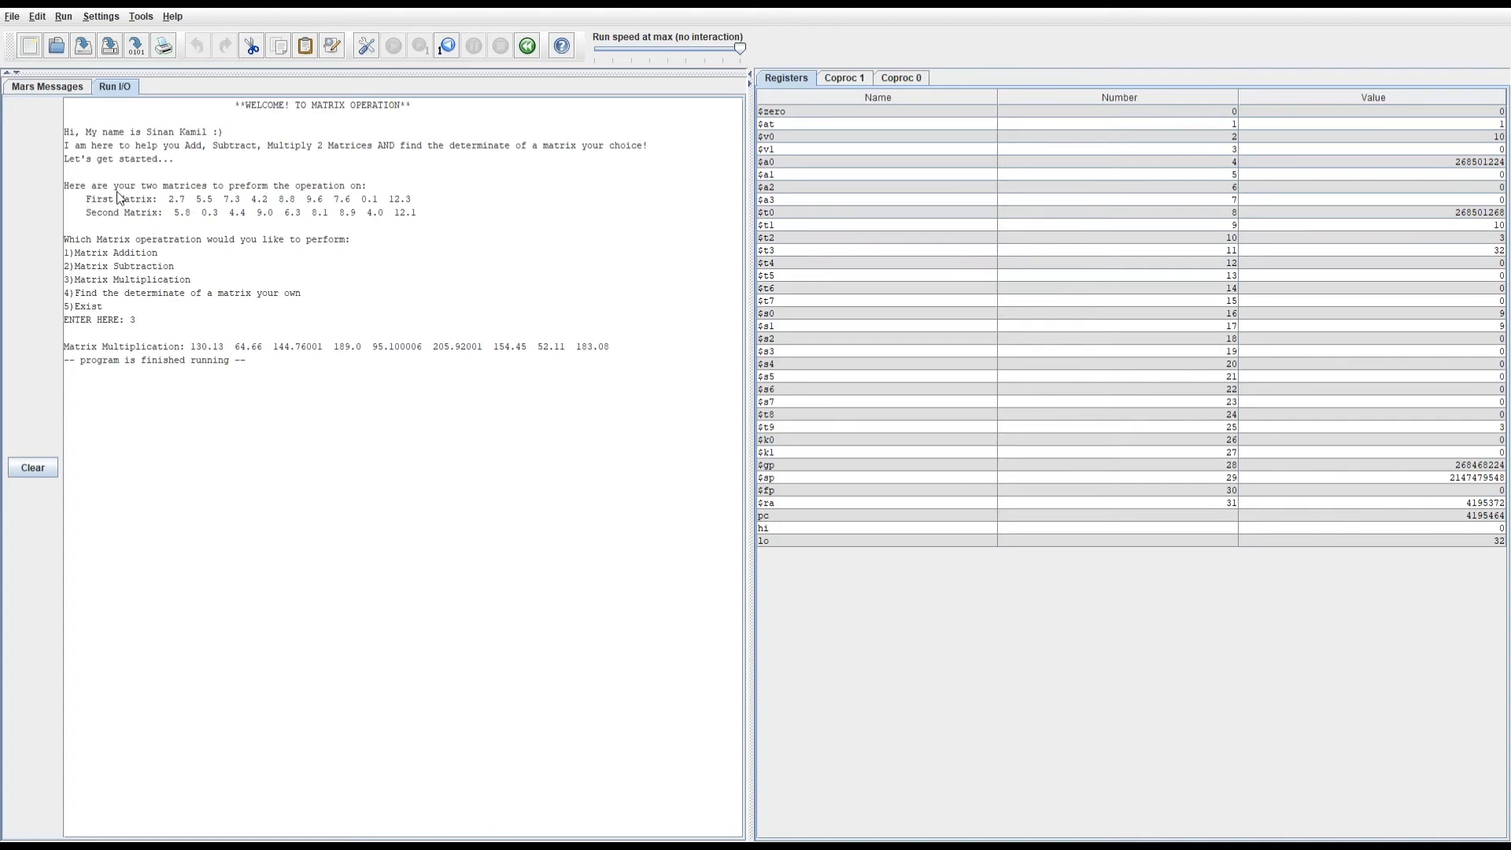
{"action": "mouse_move", "coordinate": [527, 45]}
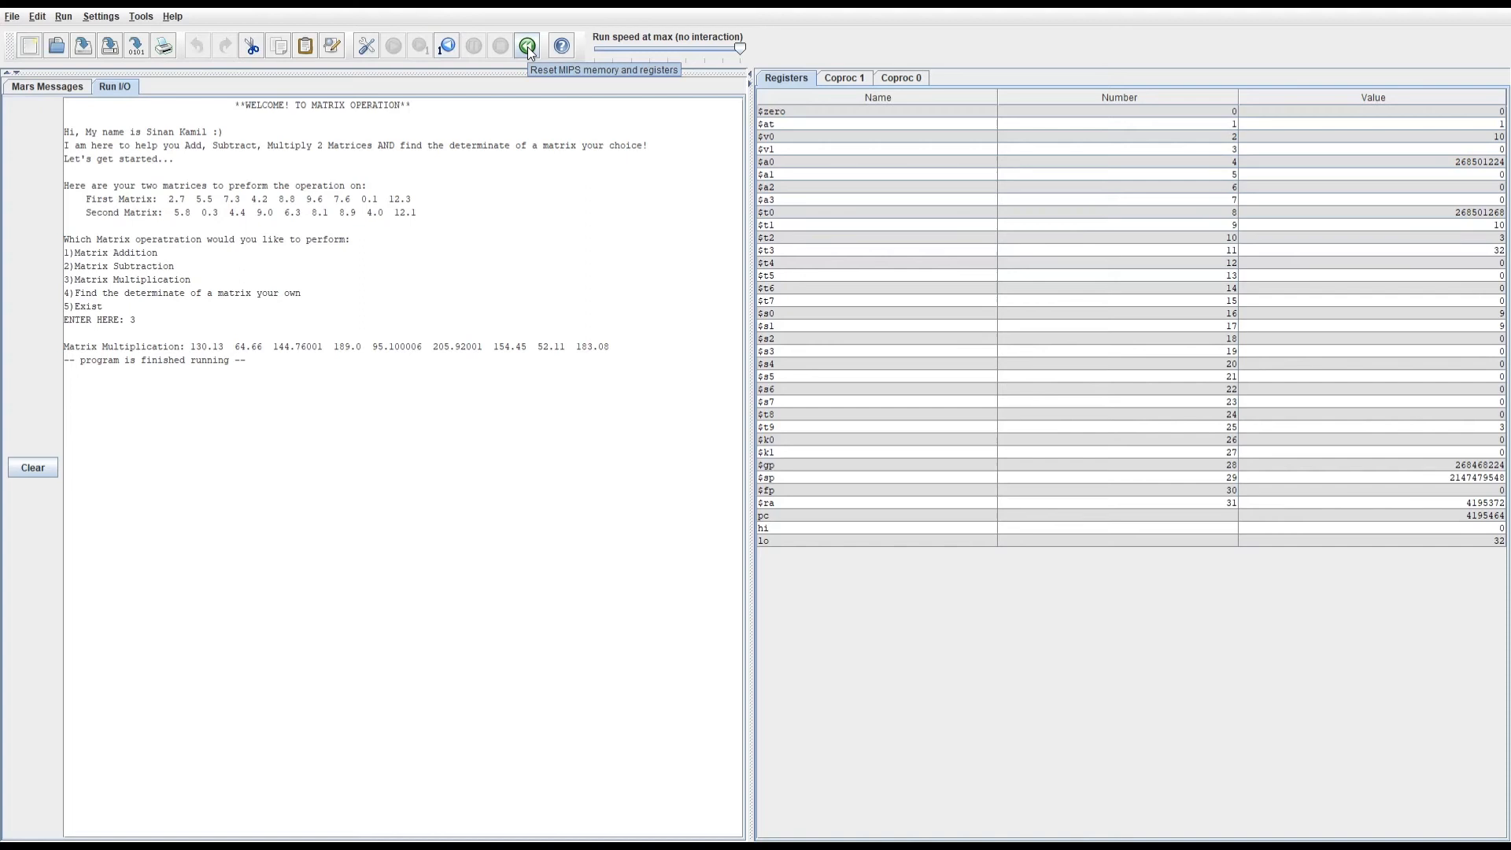
{"action": "left_click", "coordinate": [526, 45]}
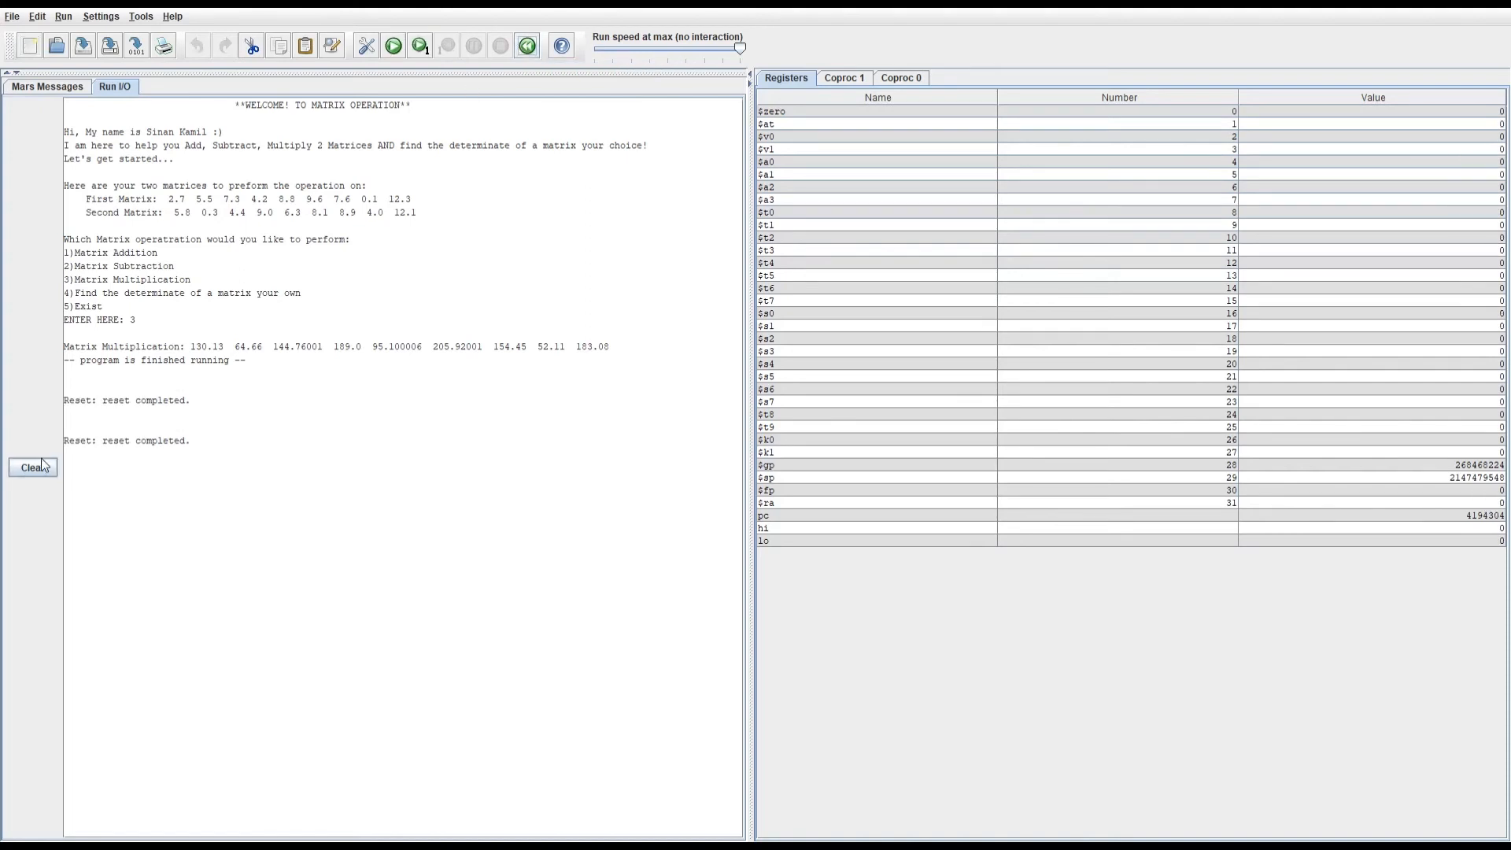
Step: Restart the program and enter choice 4 for the determinant prompt
{"action": "left_click", "coordinate": [393, 46]}
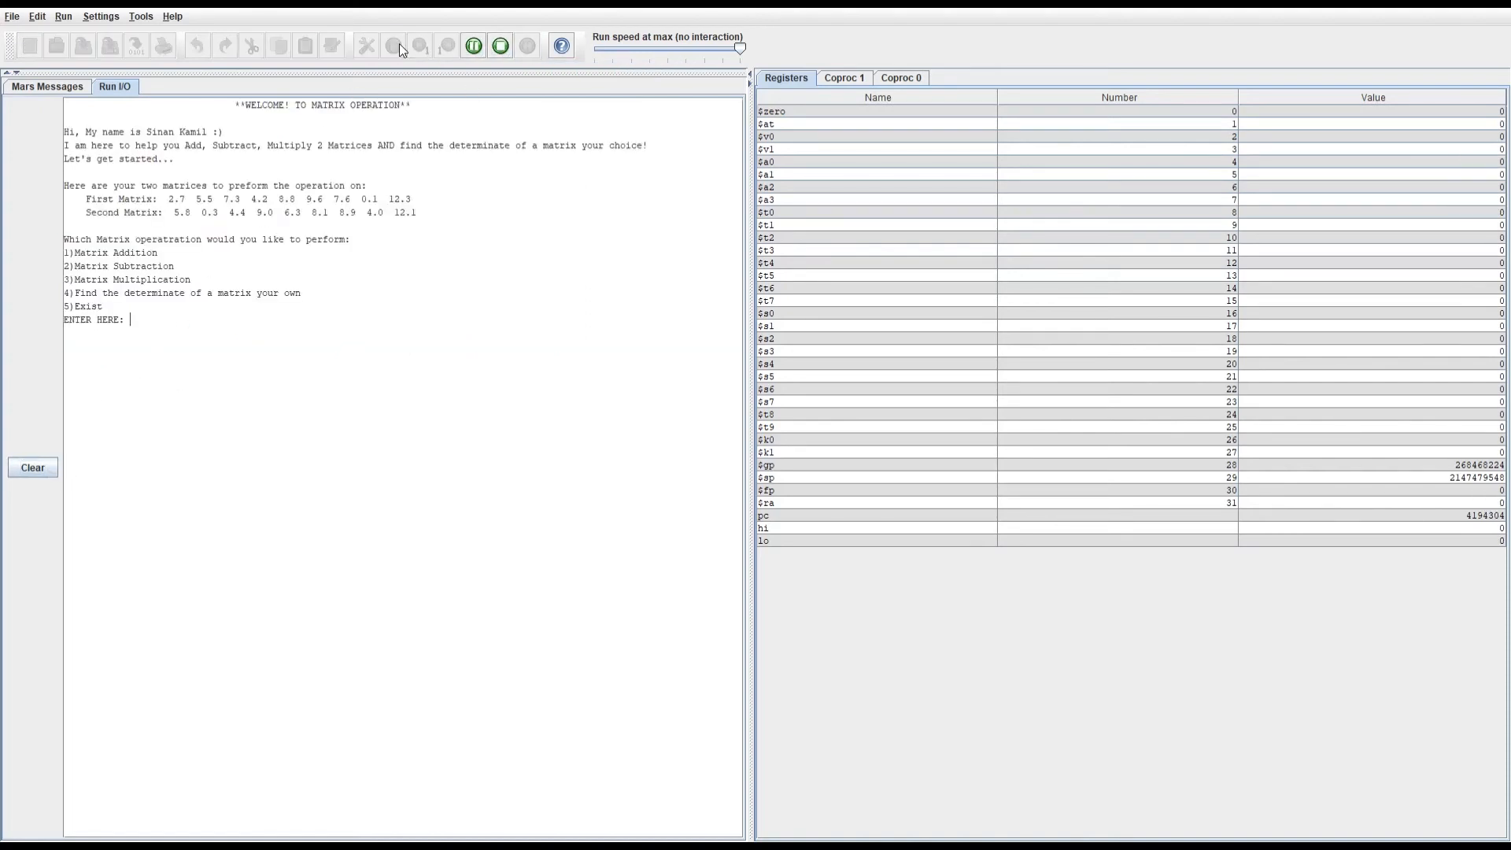
{"action": "type", "text": "4"}
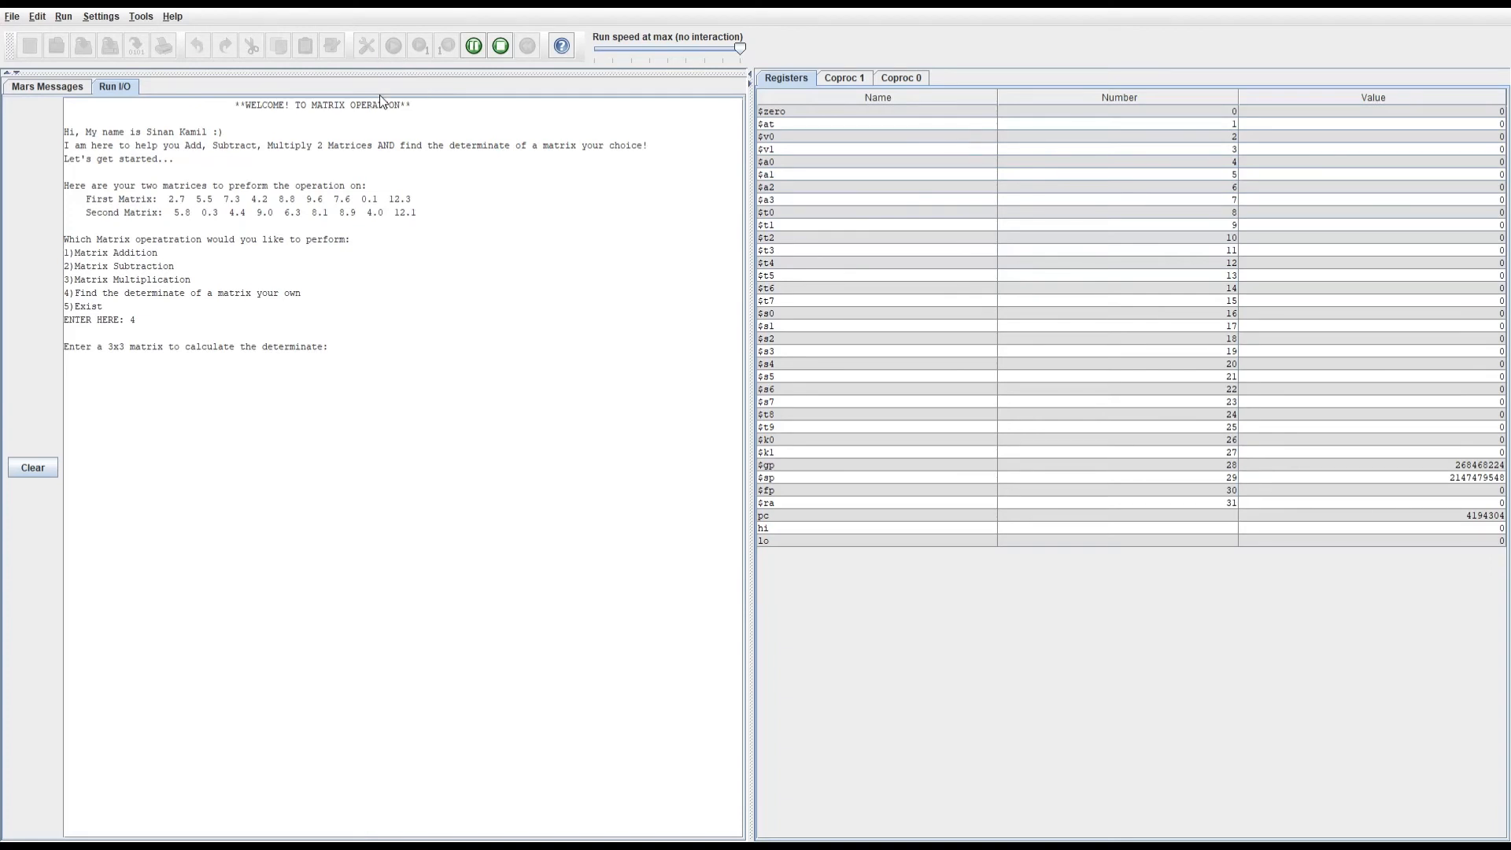
{"action": "mouse_move", "coordinate": [391, 135]}
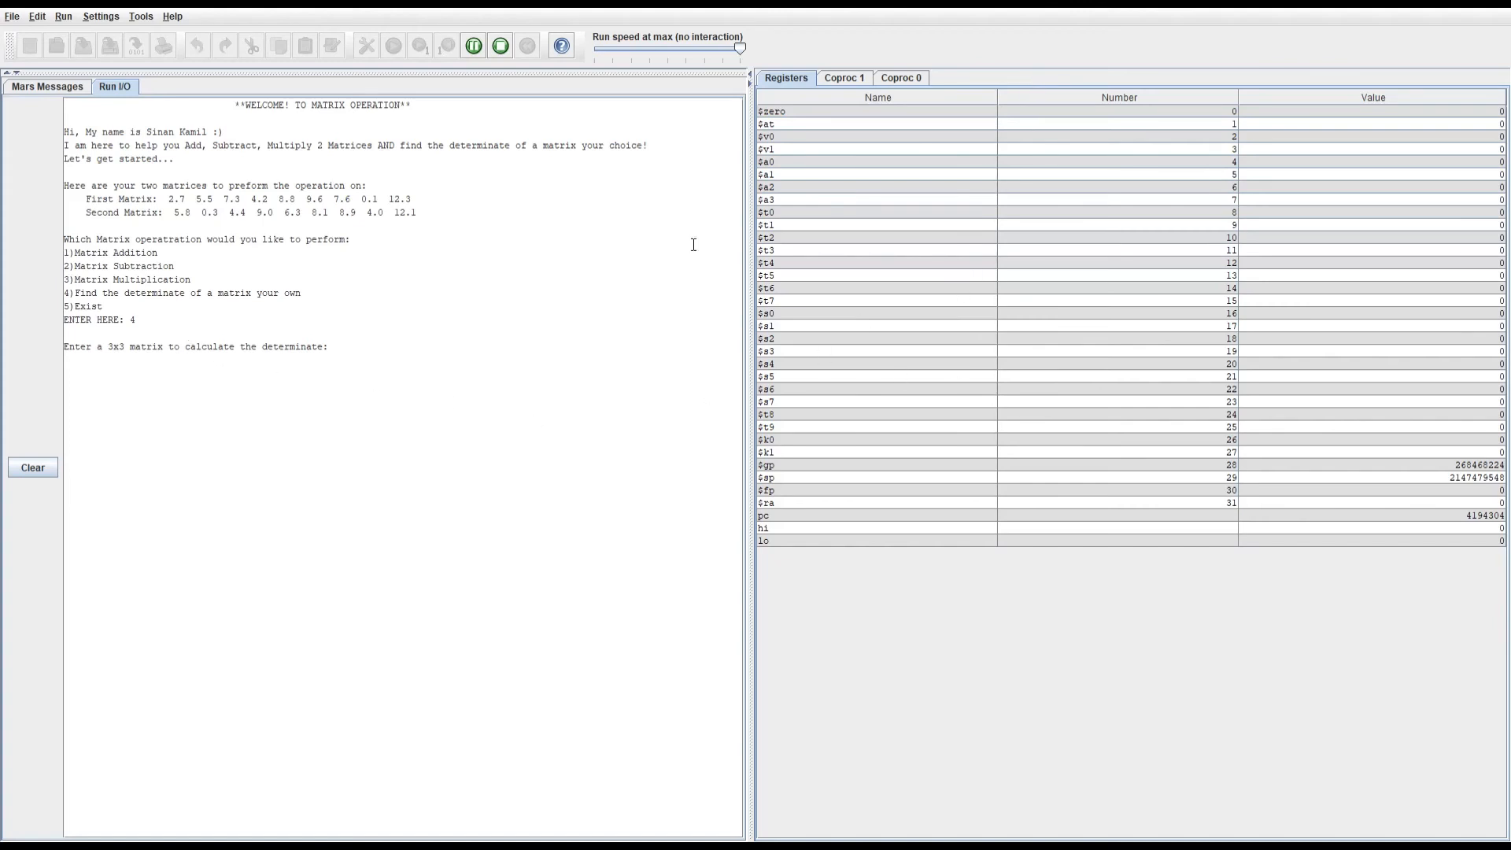
{"action": "mouse_move", "coordinate": [1076, 82]}
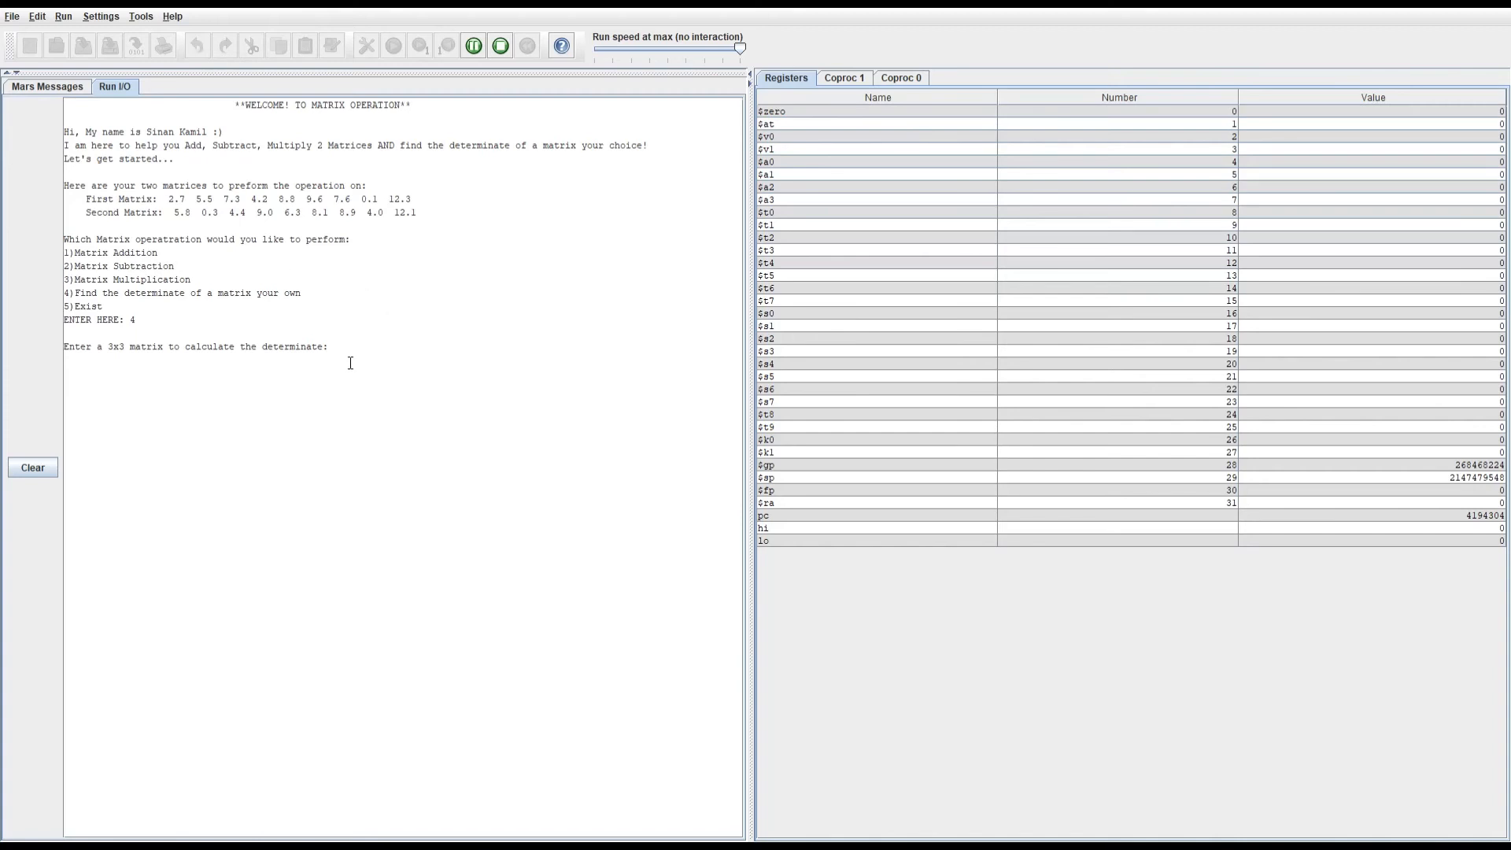
Step: Enter the matrix values 2.9, 6.57, 9.12, 3.64, 5.7, 9.01 and the rest toward determinant -155.90079
{"action": "type", "text": "2"}
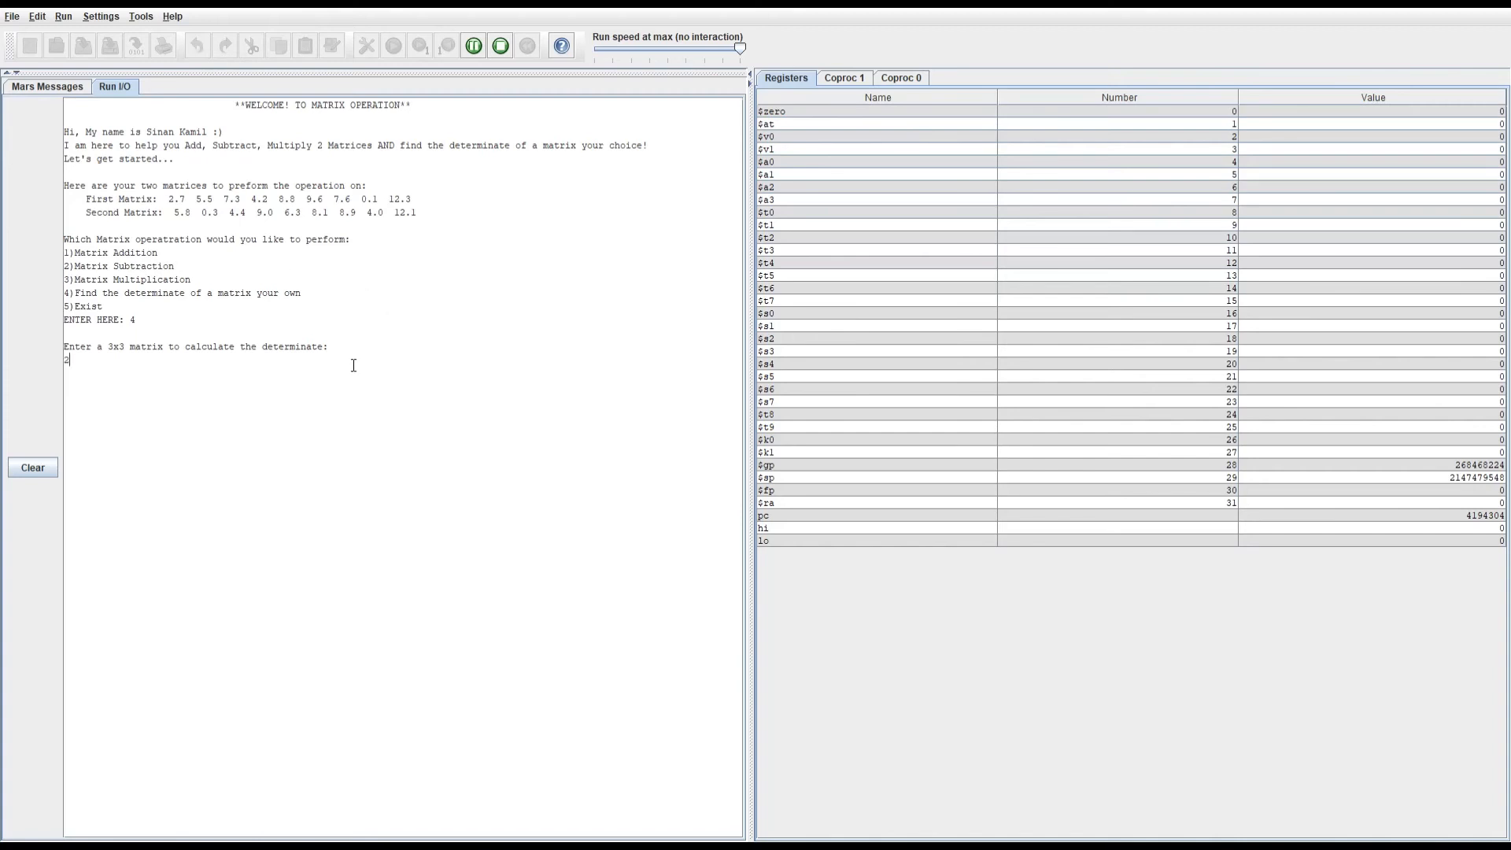
{"action": "type", "text": ".9"}
{"action": "type", "text": "4.3"}
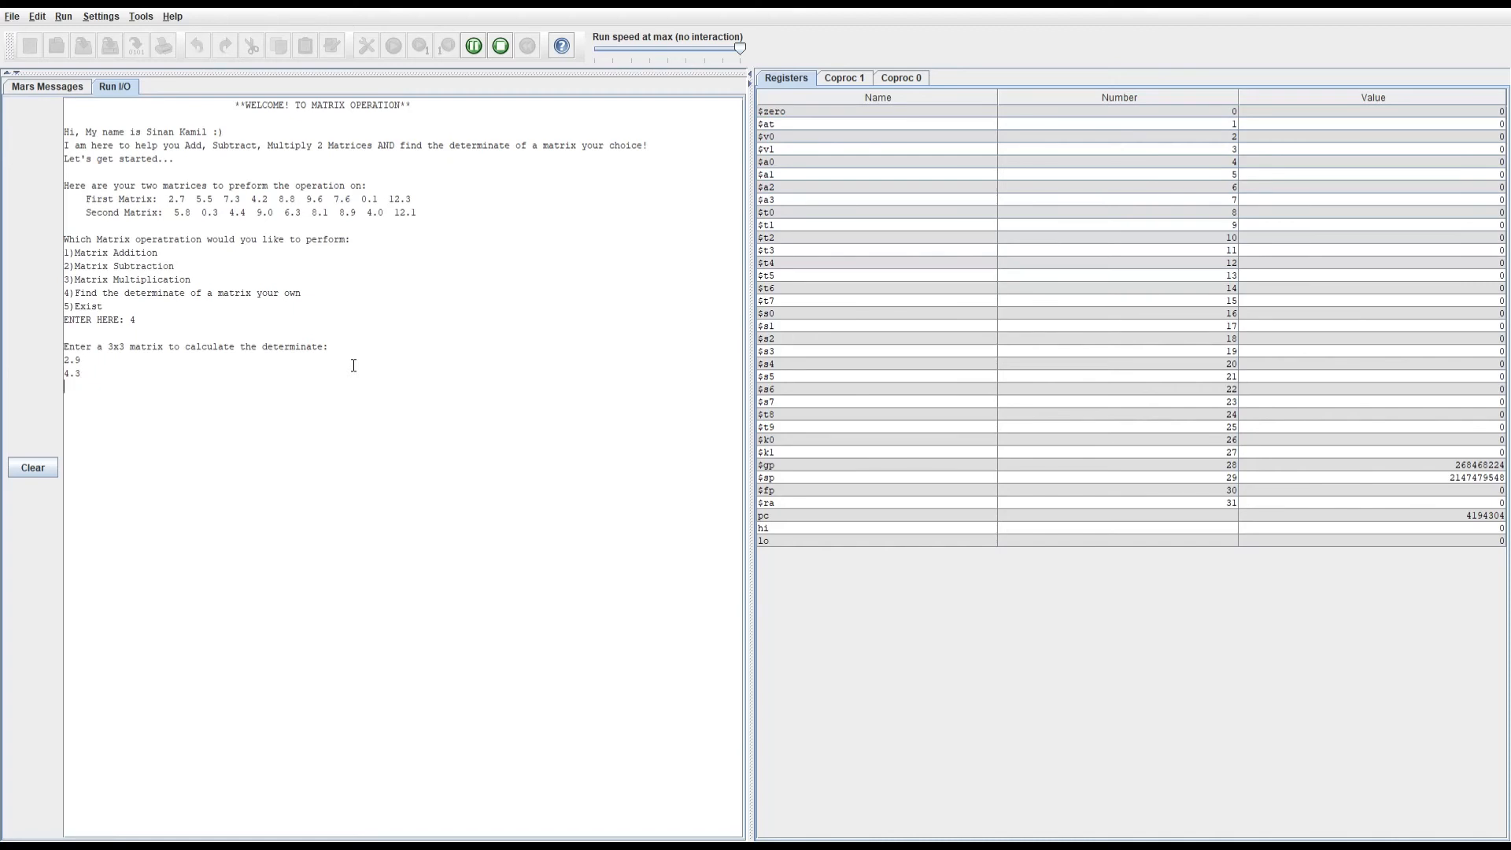
{"action": "type", "text": "6.57"}
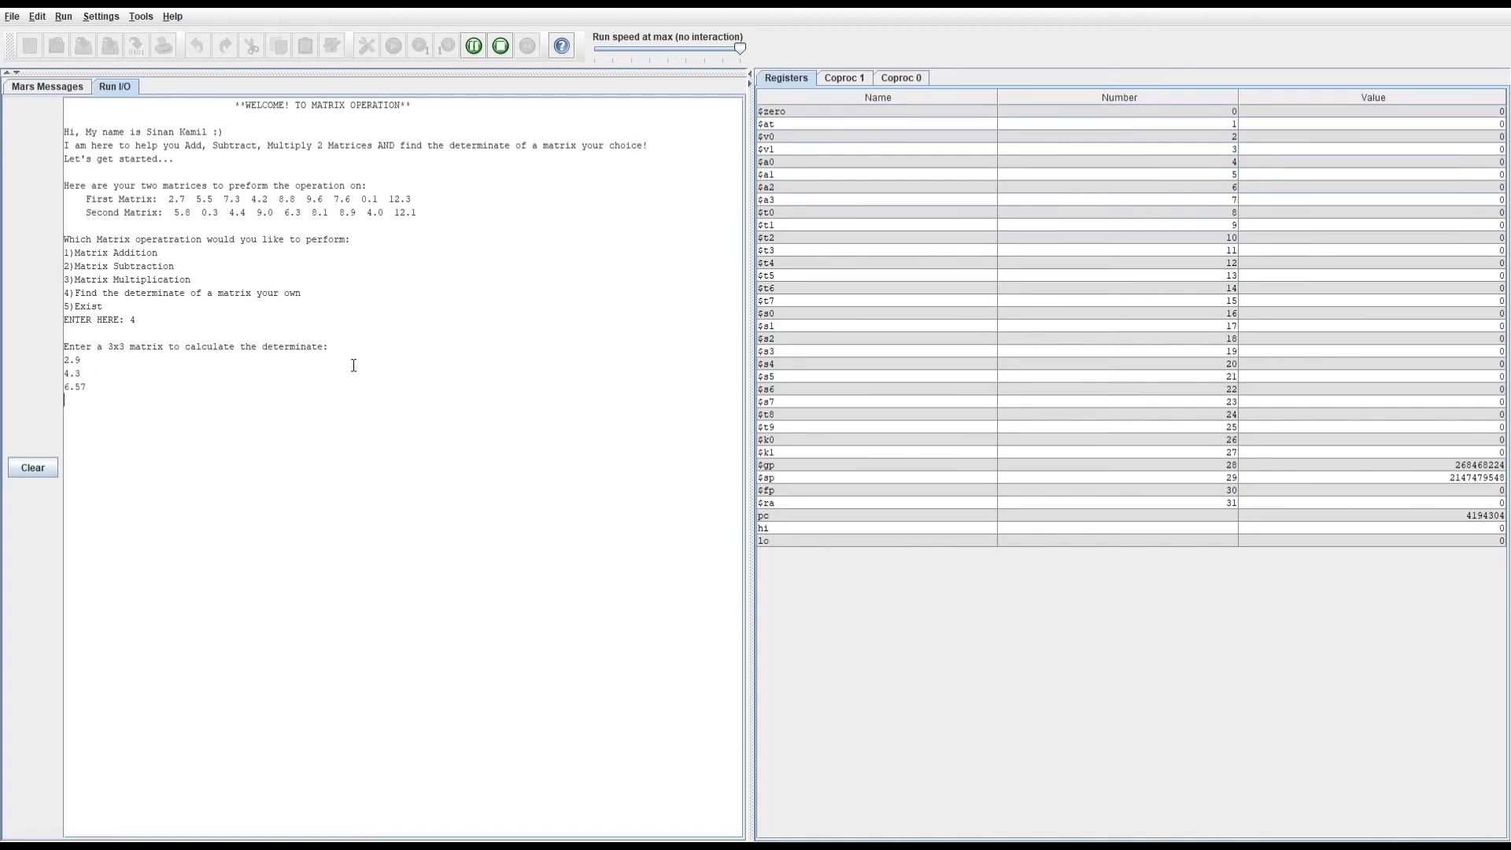
{"action": "type", "text": "9.12"}
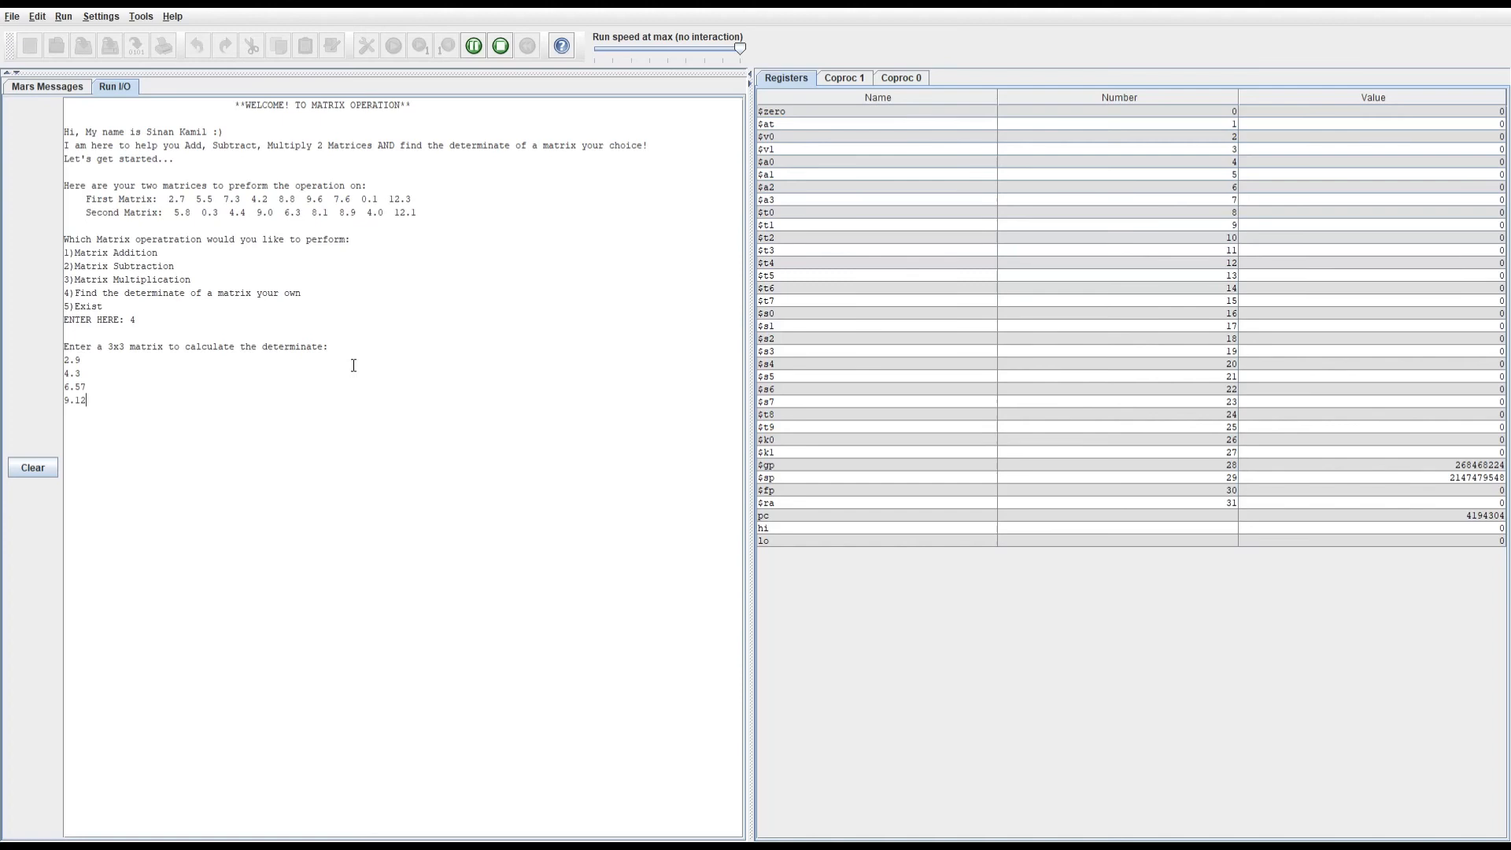
{"action": "type", "text": "3.64"}
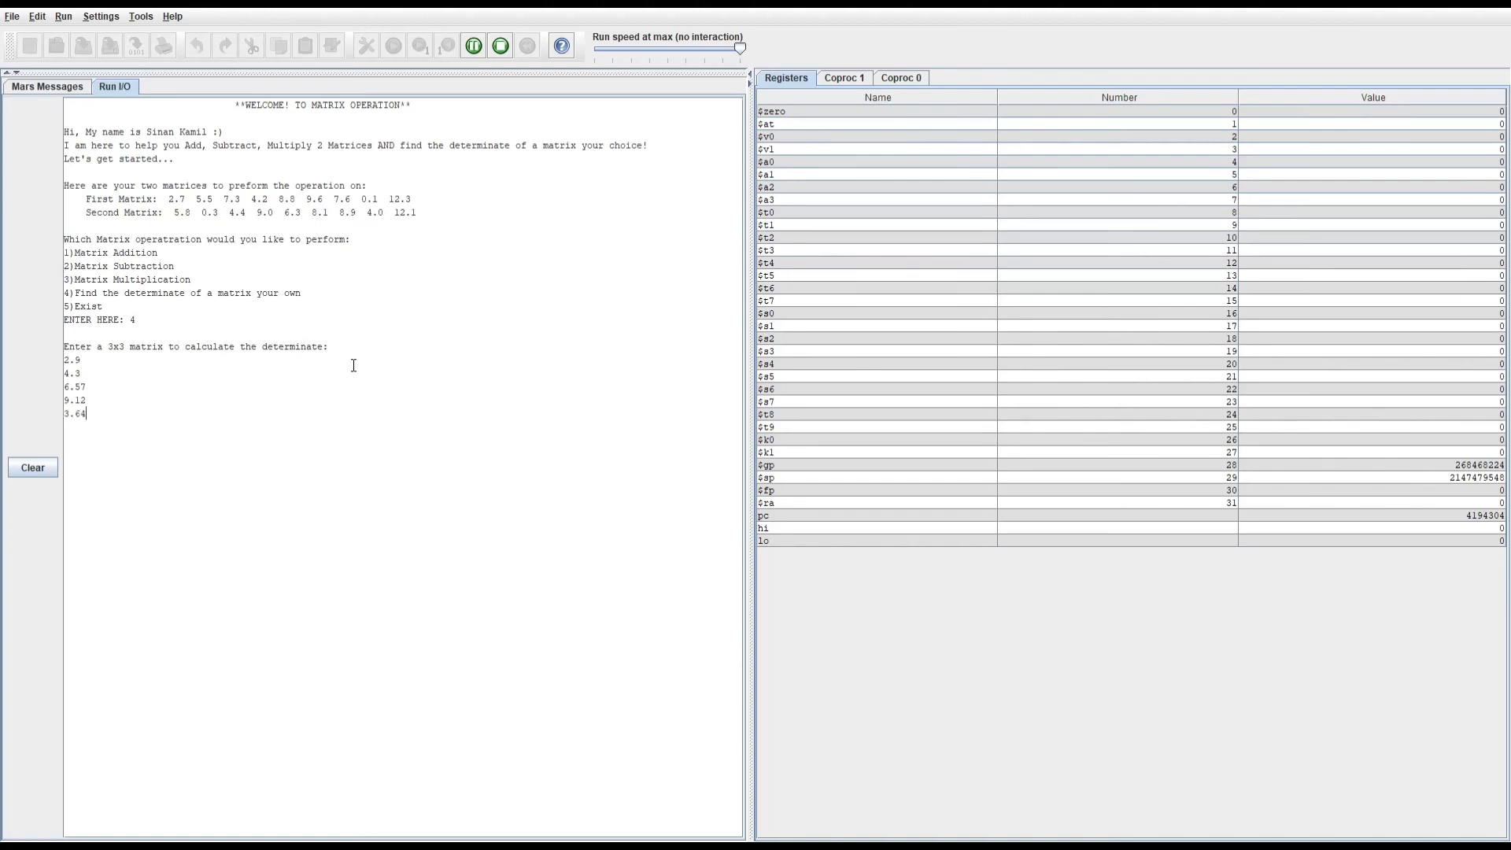
{"action": "type", "text": "5.7"}
{"action": "type", "text": "9"}
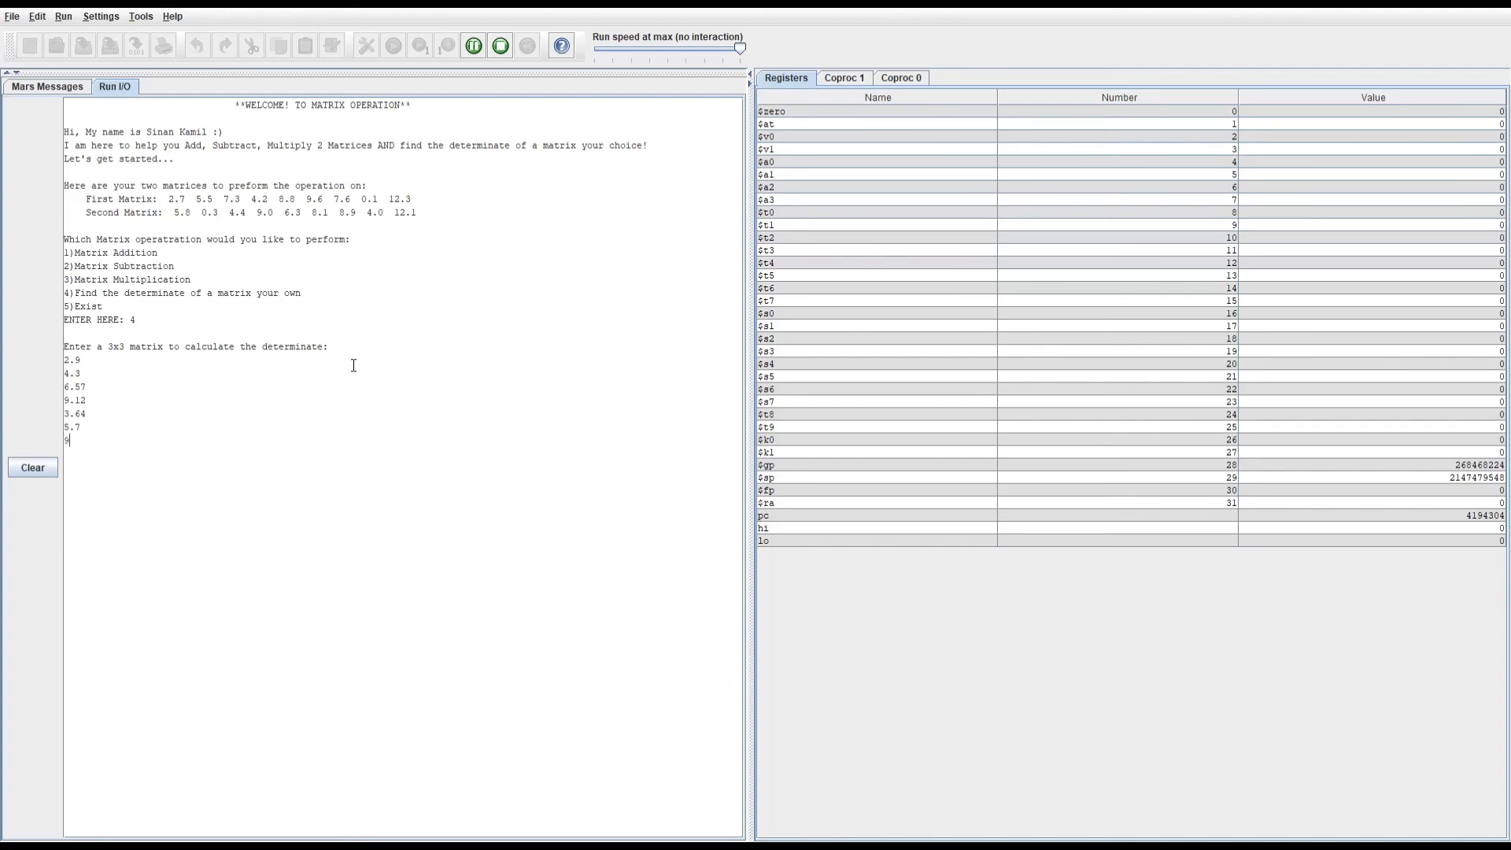
{"action": "type", "text": ".01"}
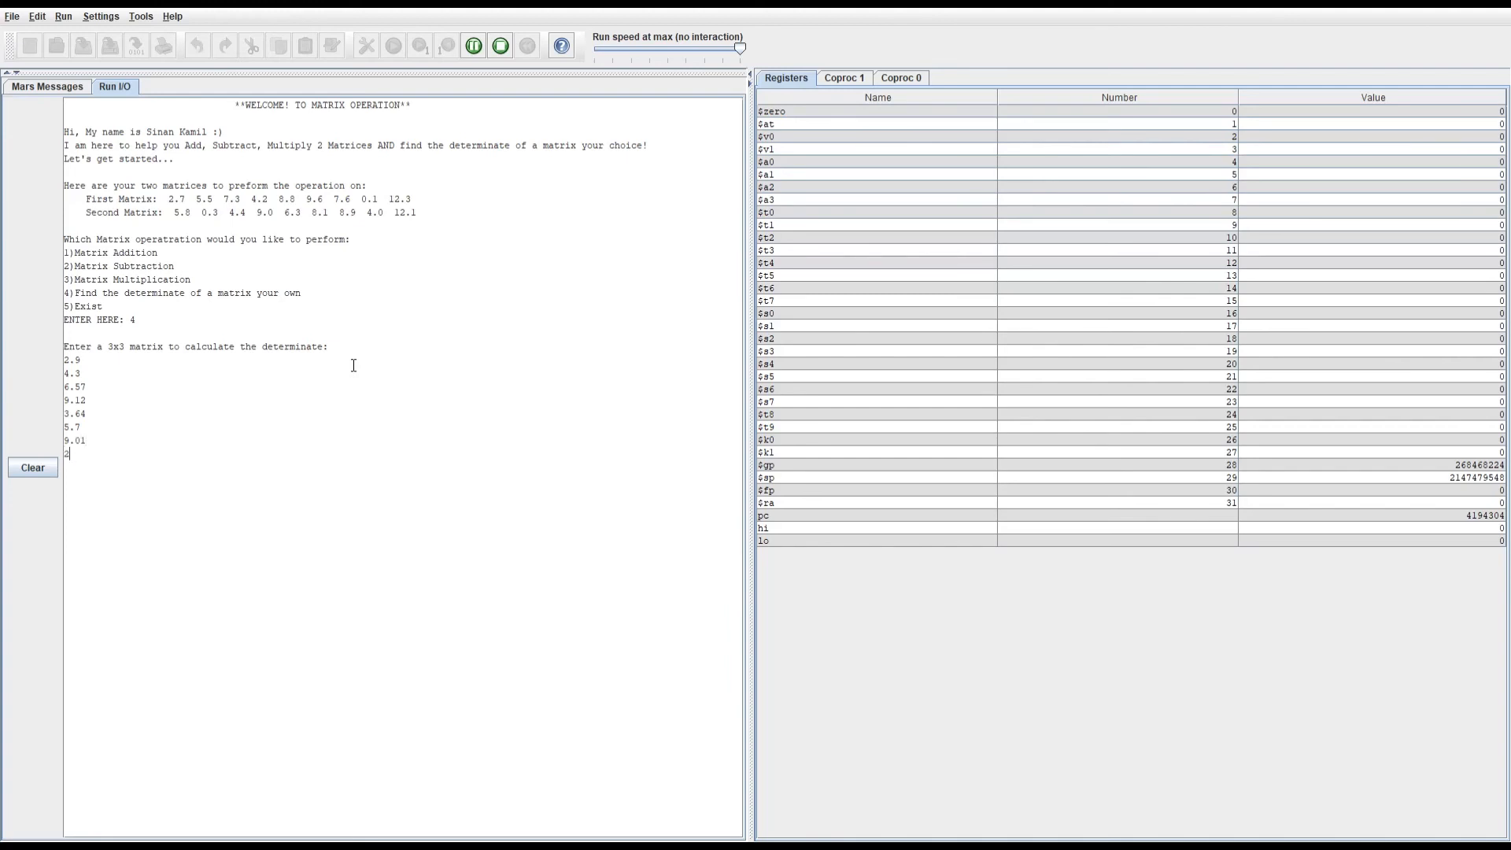
{"action": "type", "text": ".03"}
{"action": "type", "text": "8.7"}
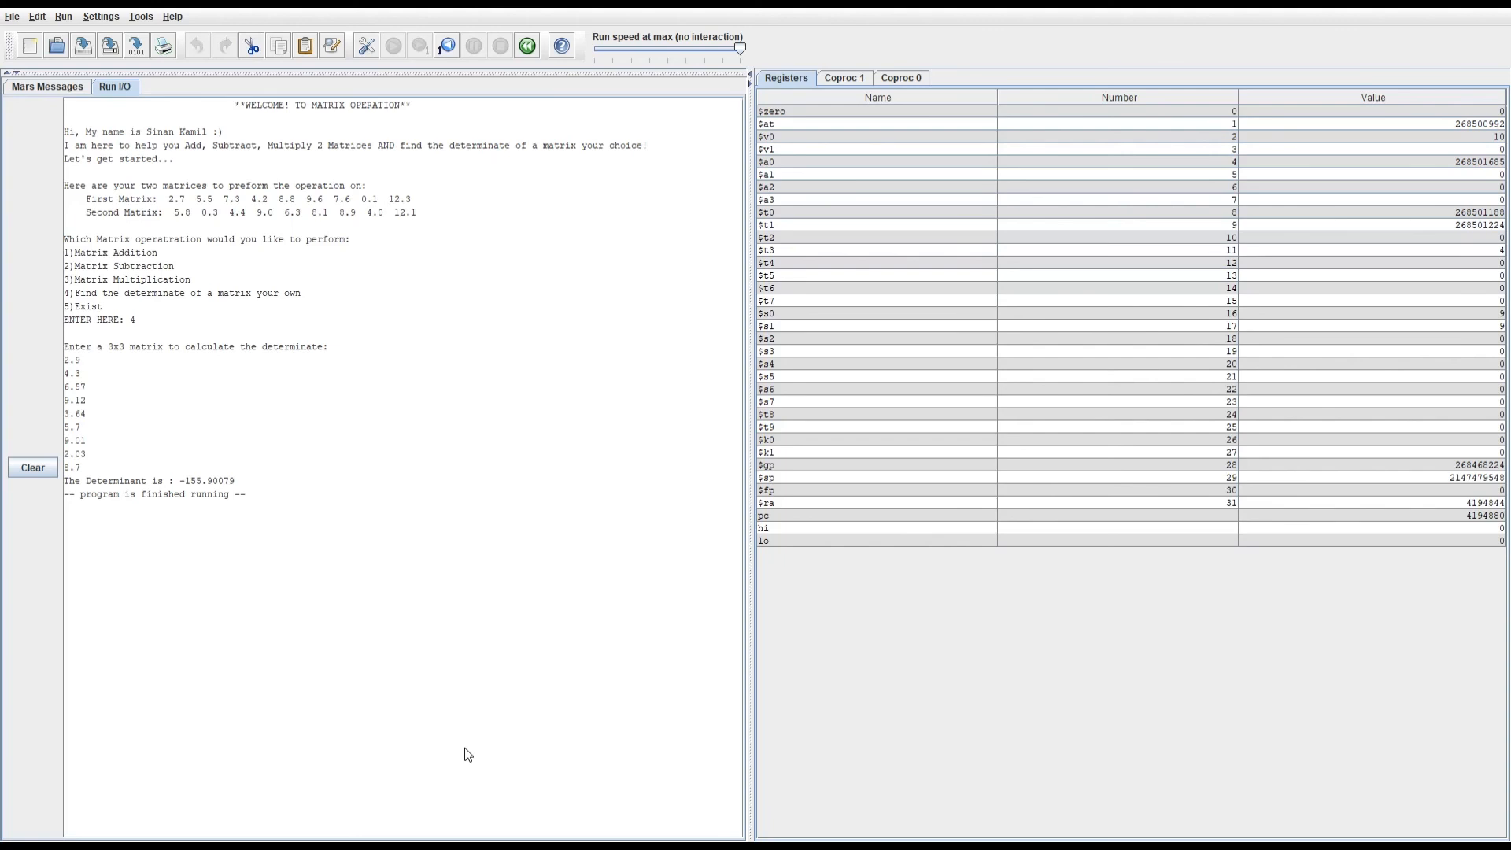
{"action": "mouse_move", "coordinate": [499, 758]}
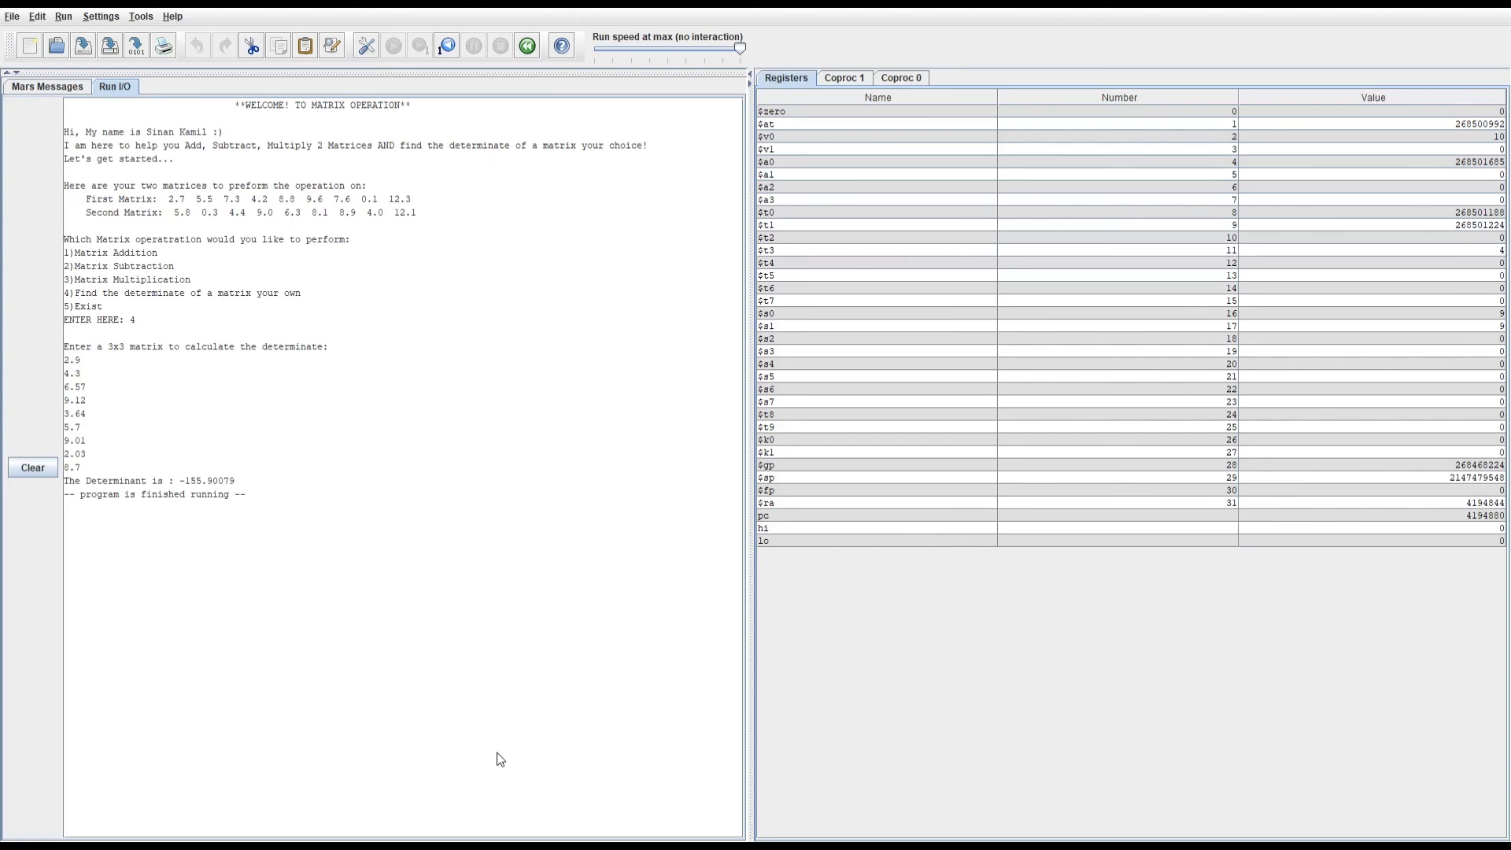
{"action": "mouse_move", "coordinate": [687, 522]}
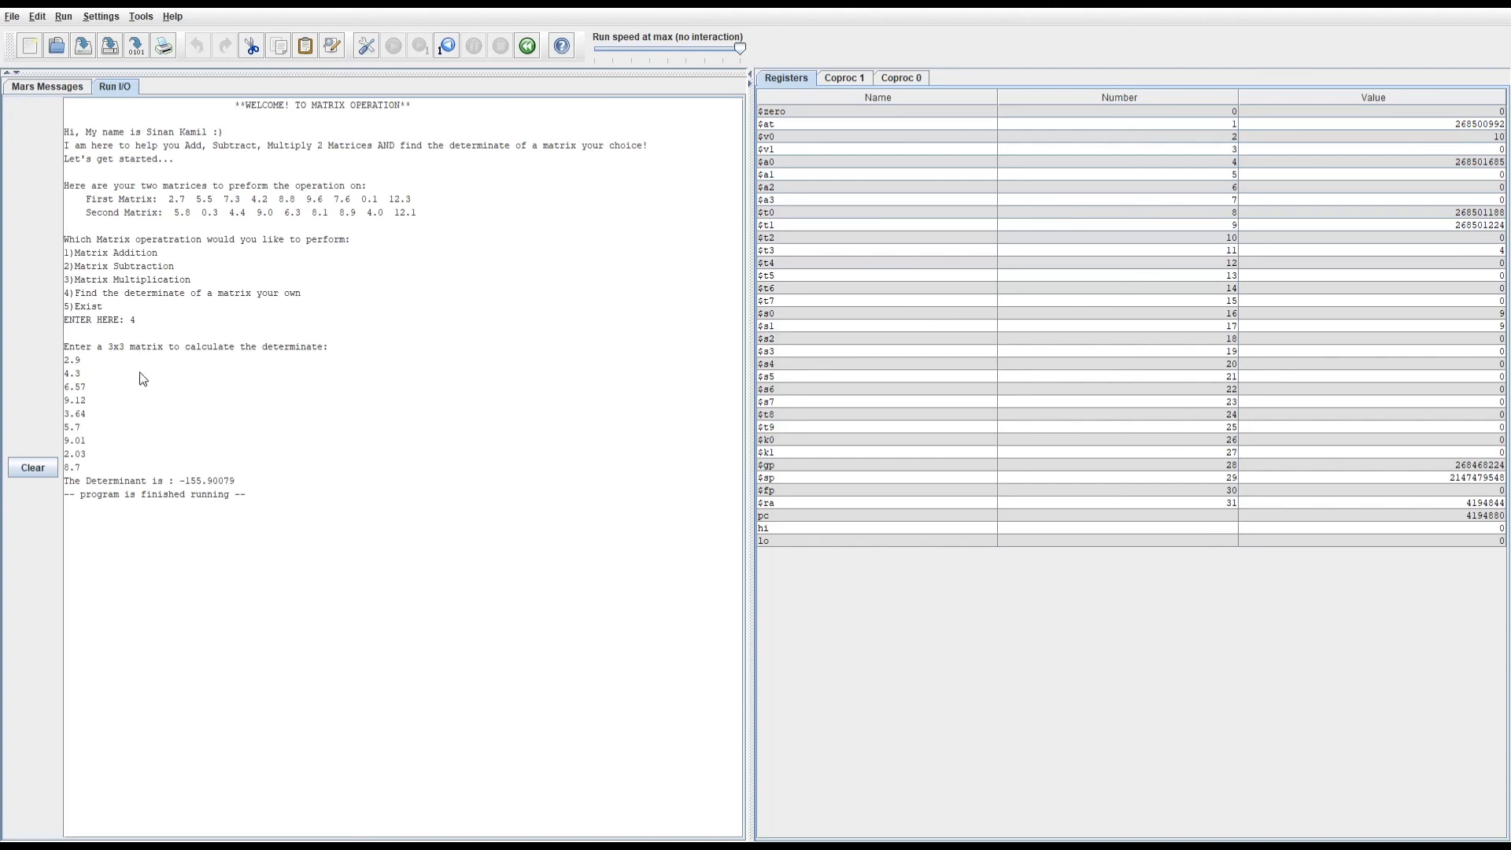
{"action": "mouse_move", "coordinate": [86, 424]}
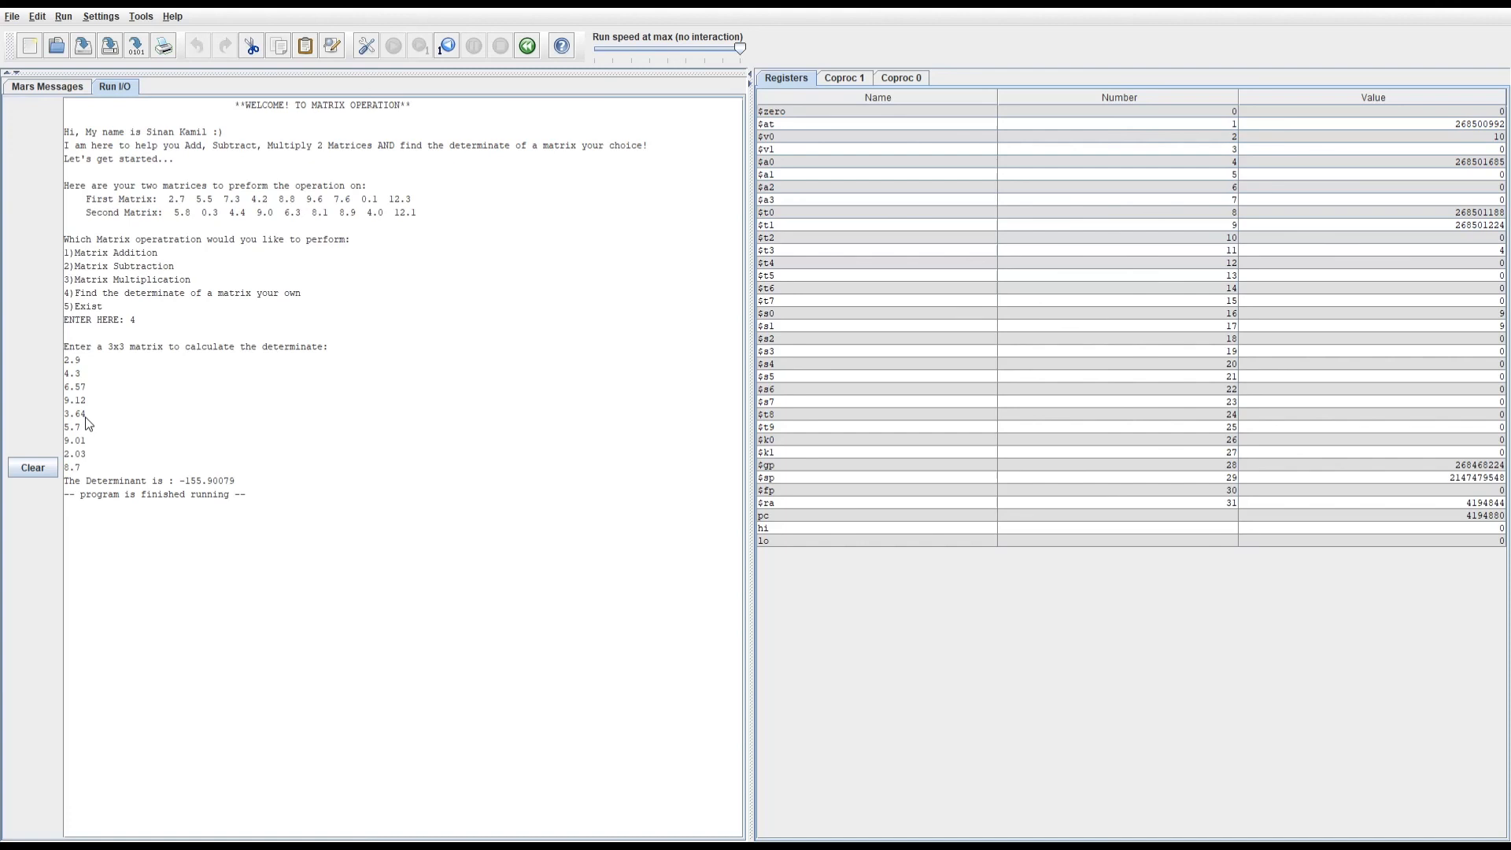
{"action": "mouse_move", "coordinate": [127, 464]}
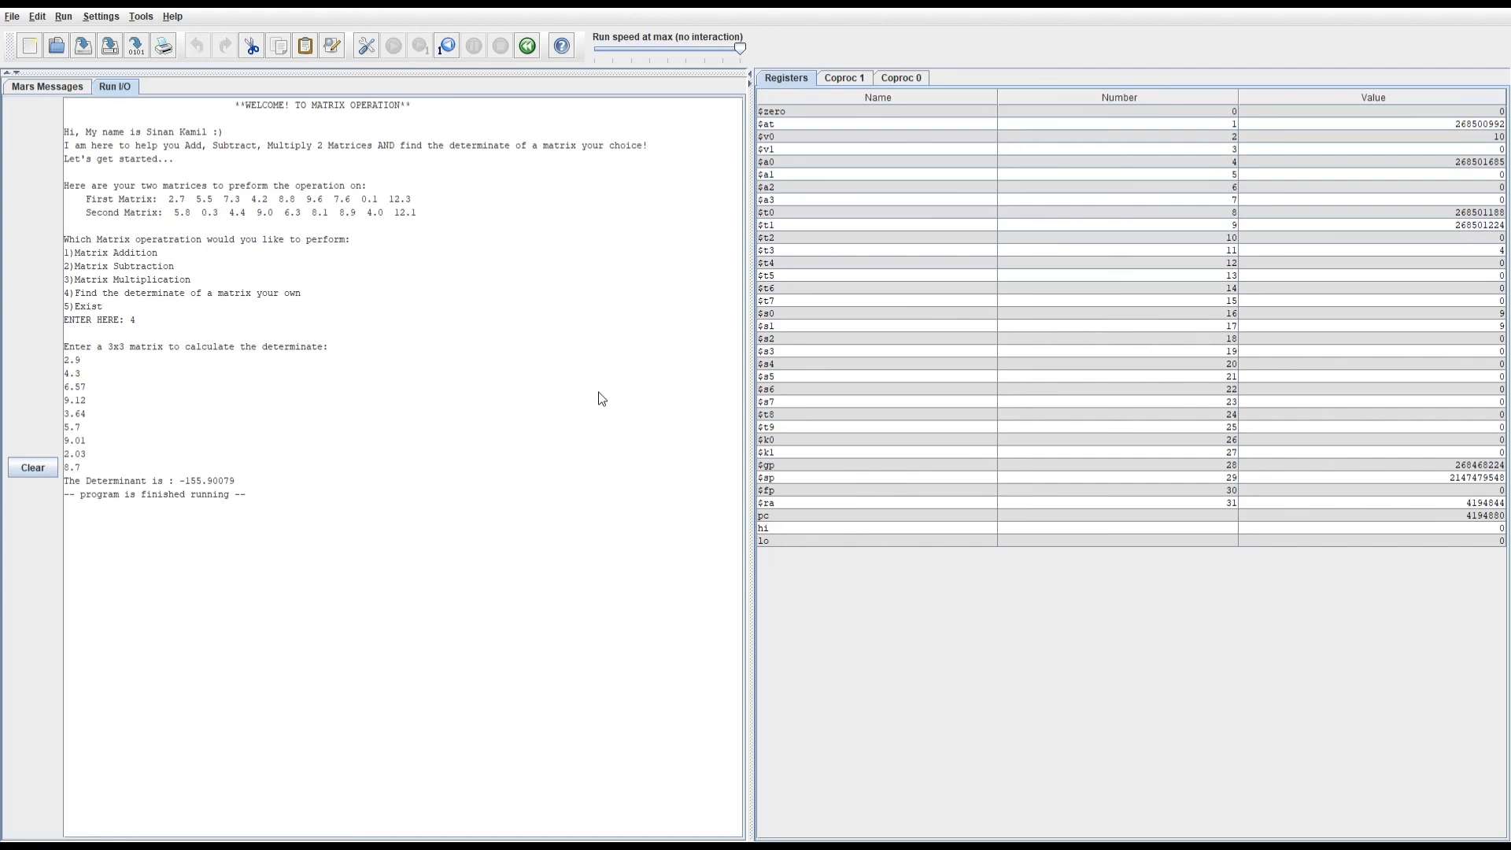
{"action": "mouse_move", "coordinate": [1202, 220]}
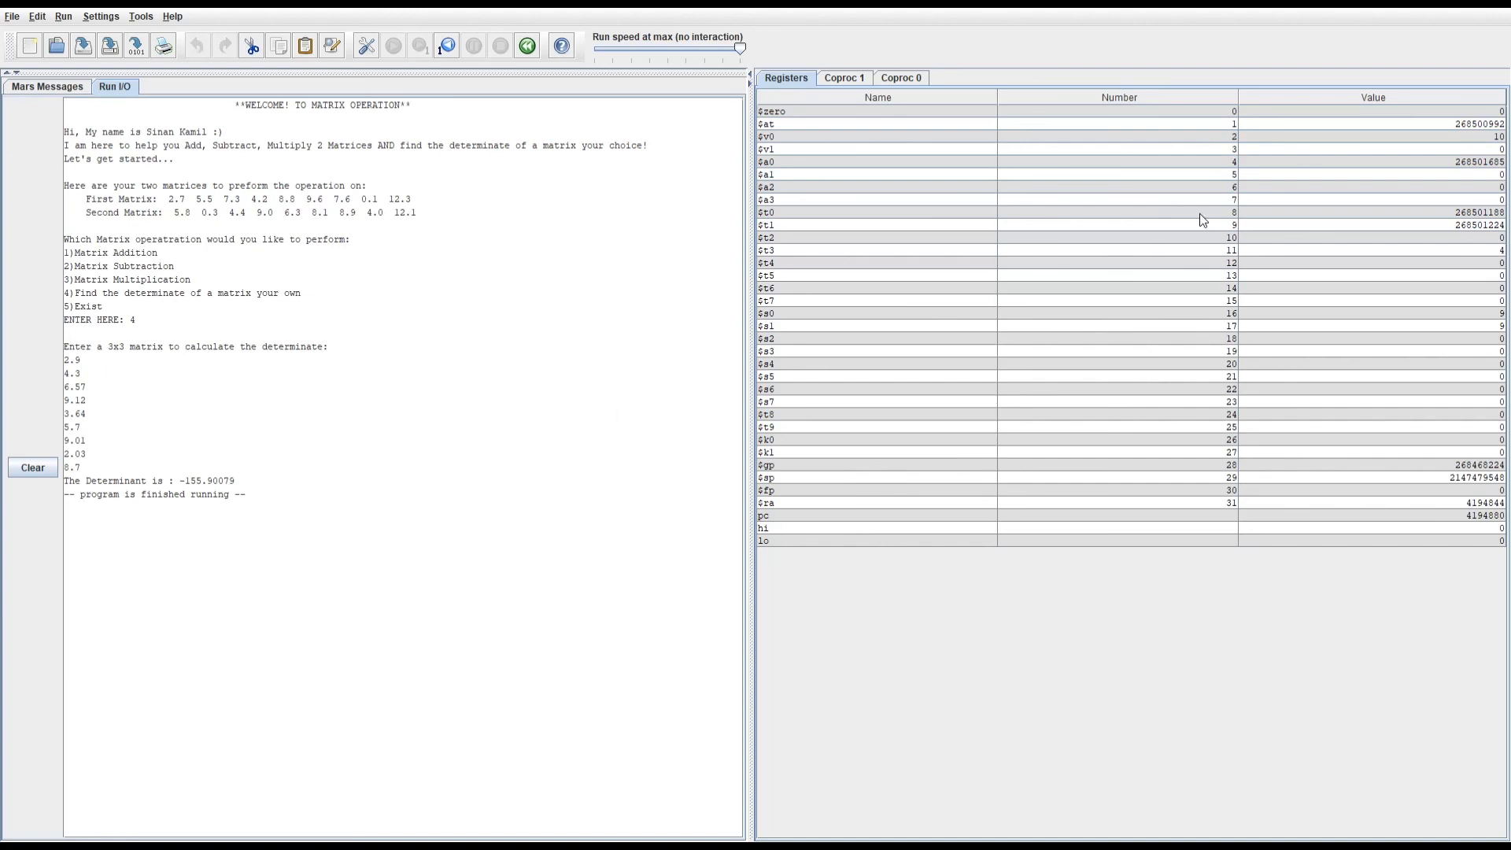